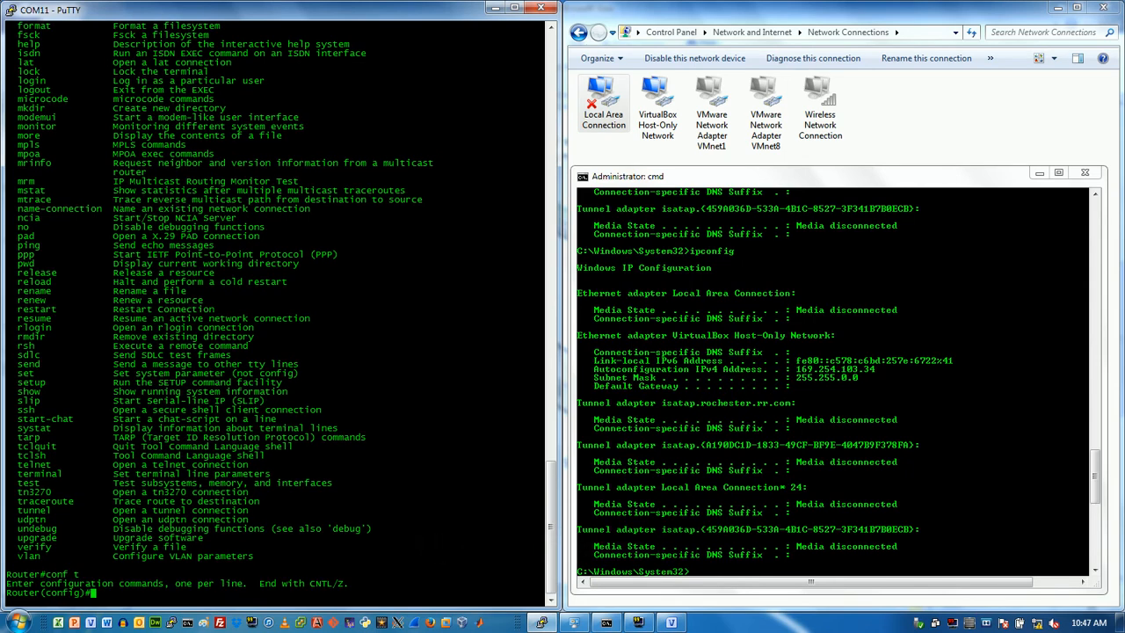
Create a DHCP pool named wired on the router
type("ip")
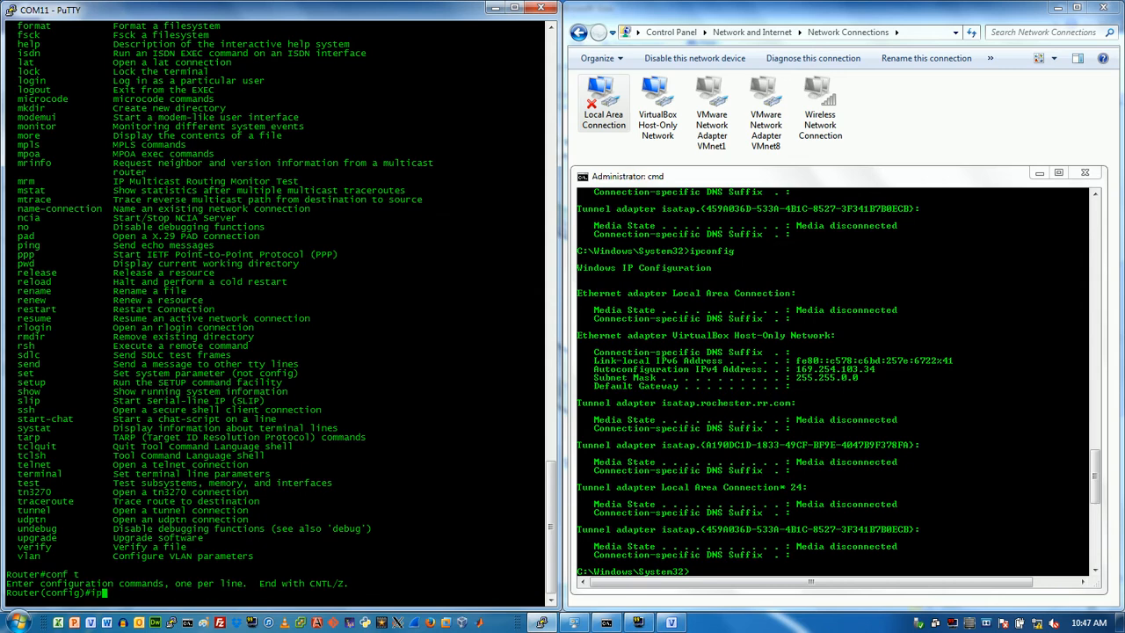
type("dhcp poo")
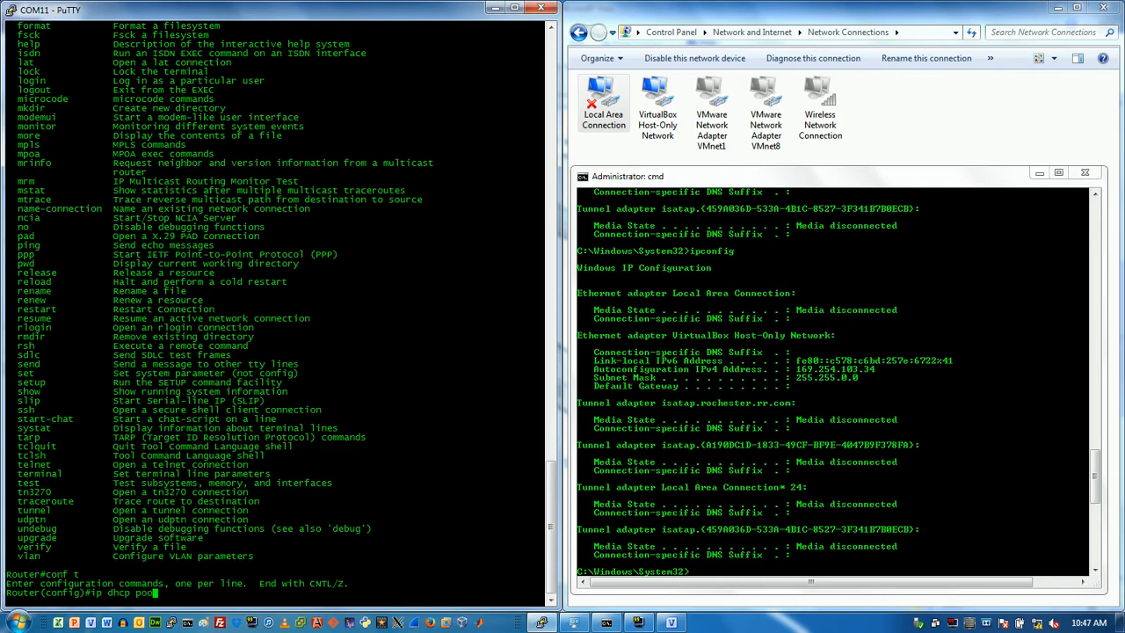
type("l")
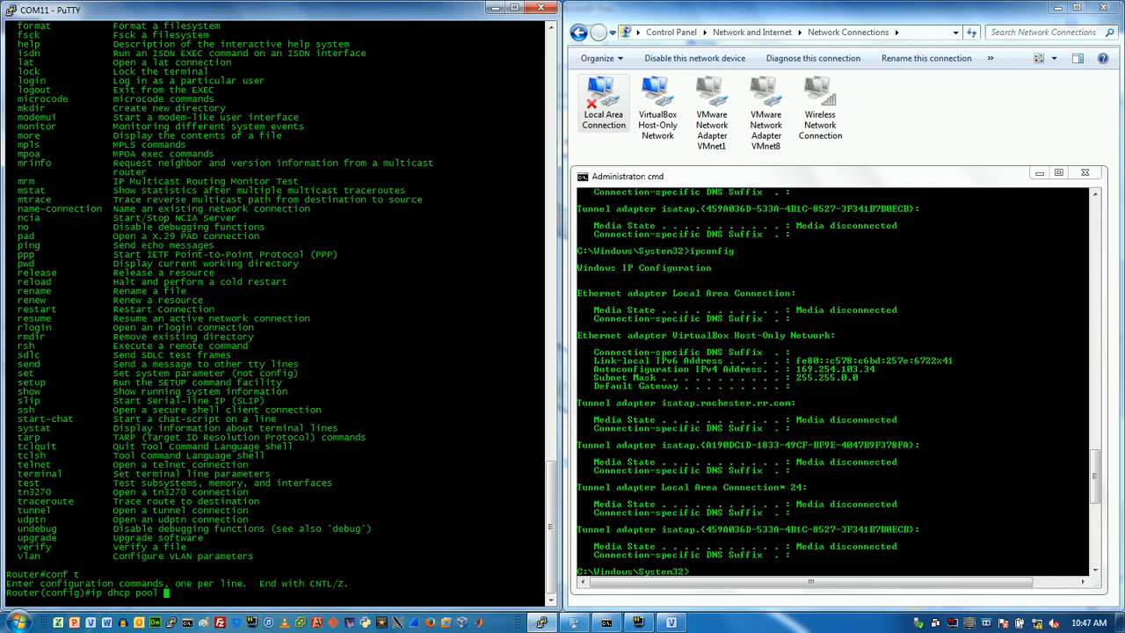
type("wired")
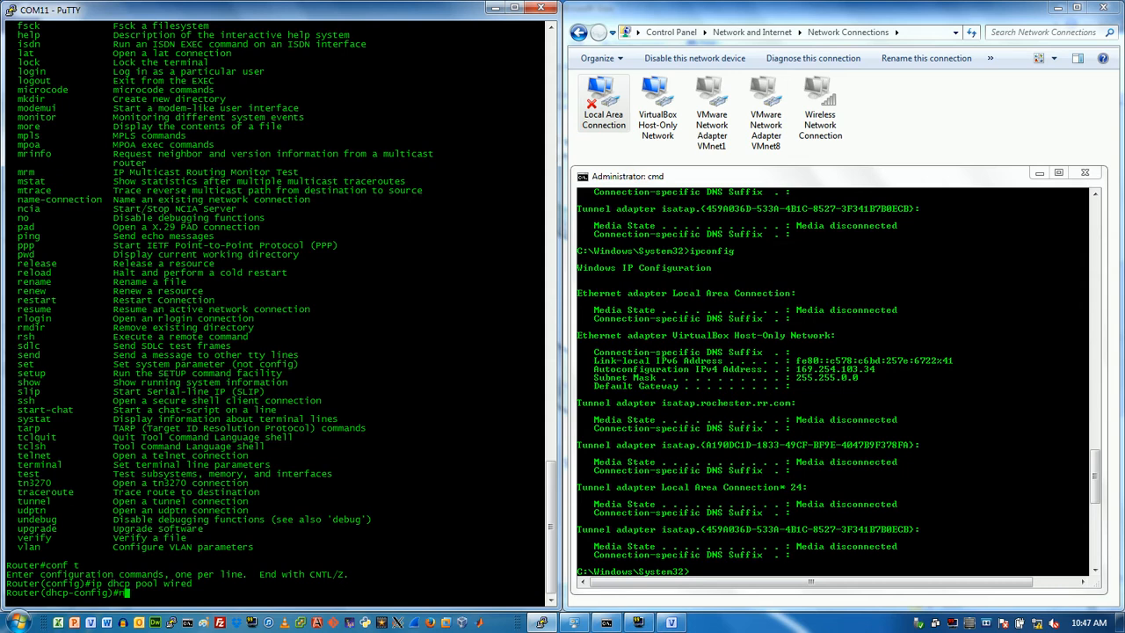
Assign network 192.168.1.0 mask 255.255.255.0 to the wired pool
type("network 1")
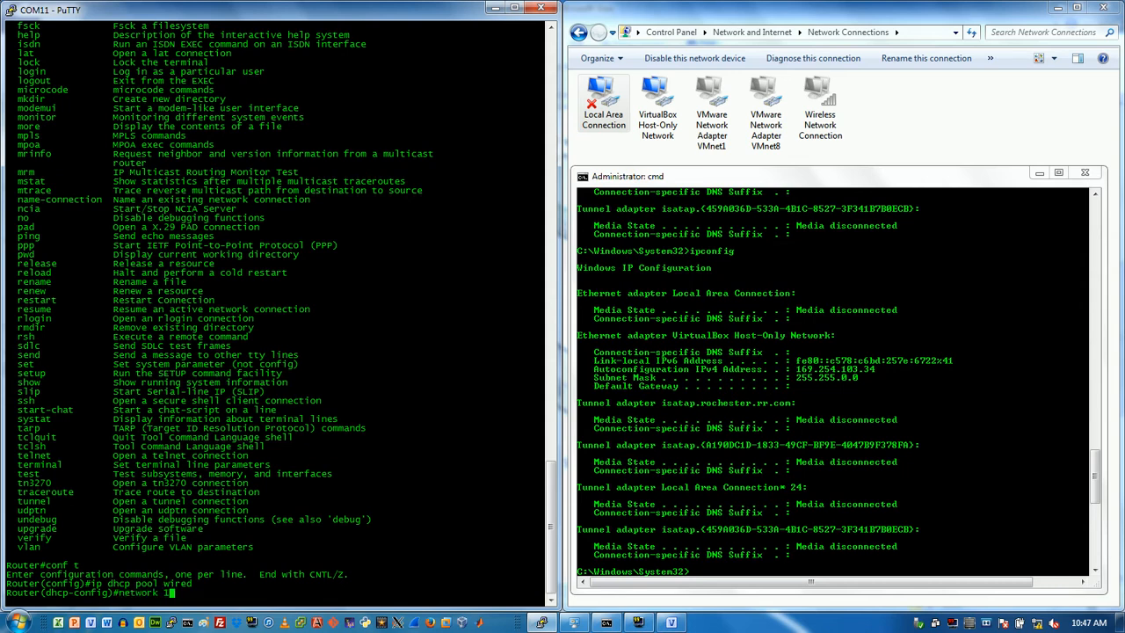
type("192.168.1.0")
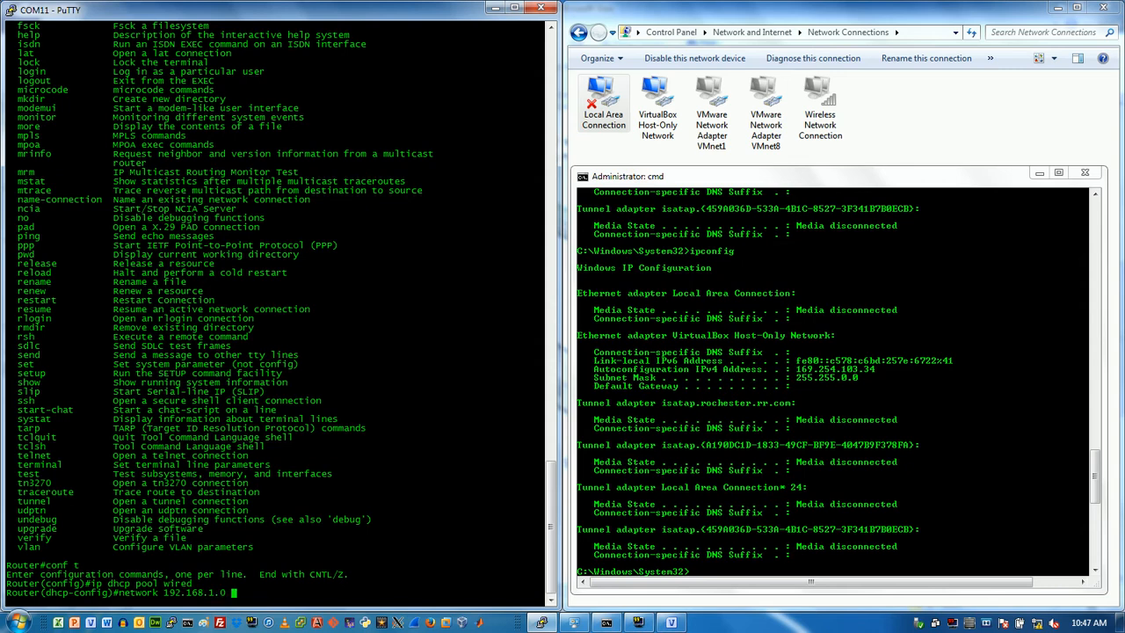
type("255.2")
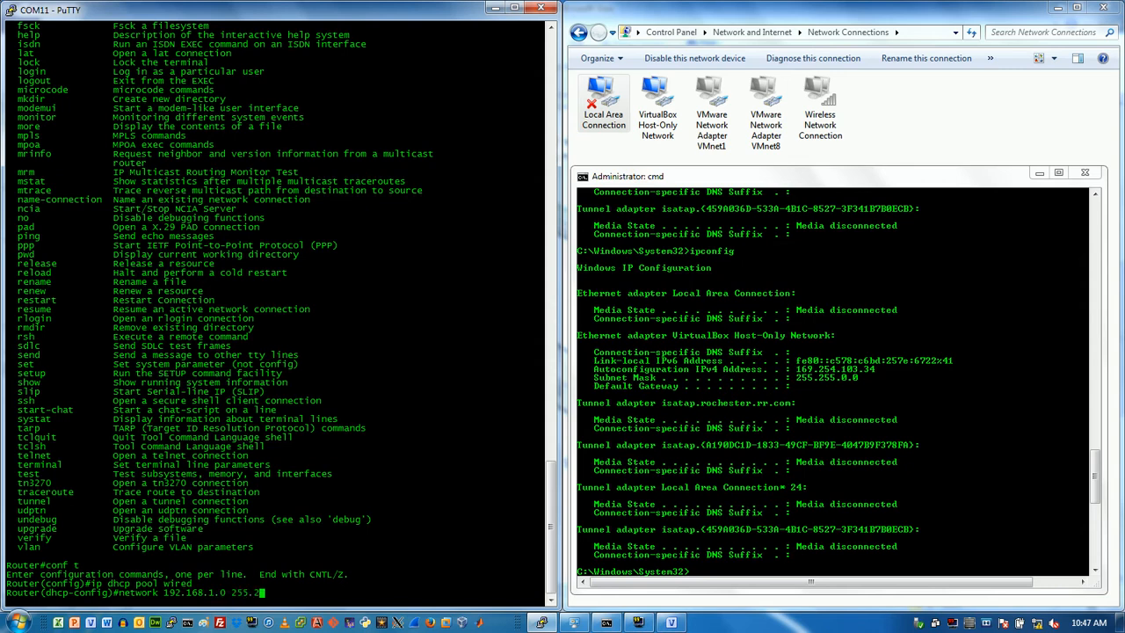
type("55.255.0")
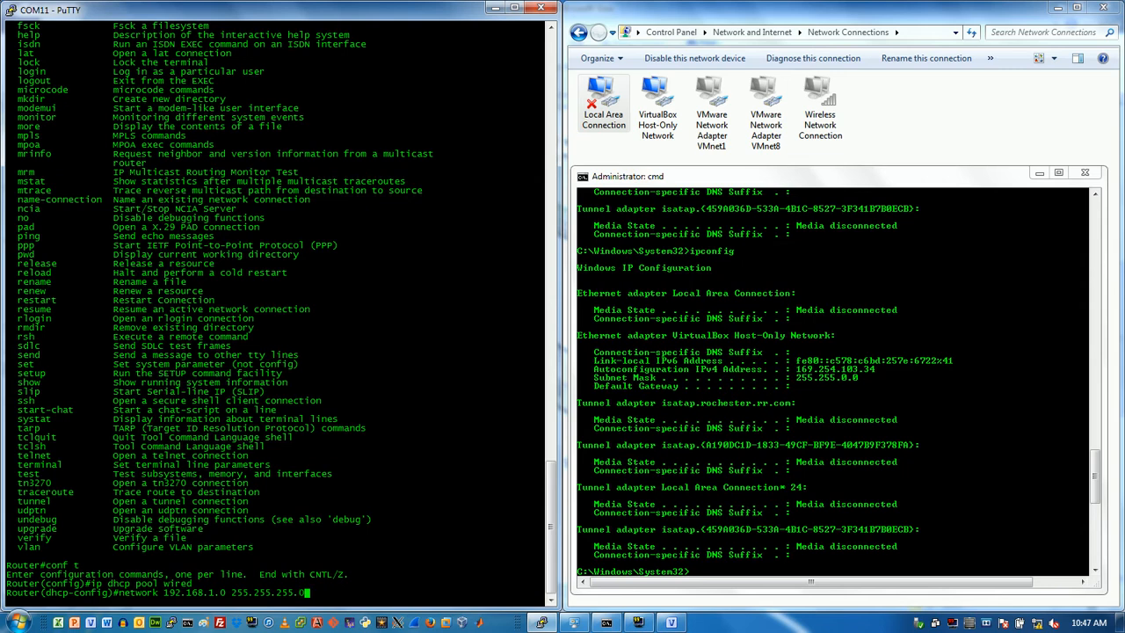
key("Return")
type("?")
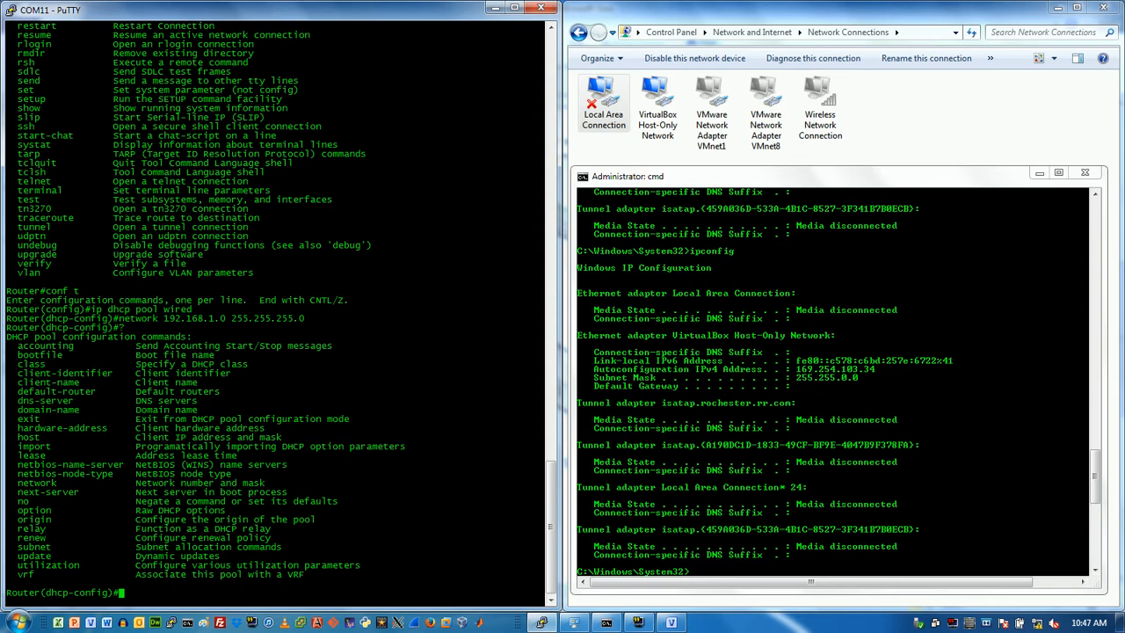
Set the wired pool's default gateway to 192.168.1.254
type("default-router")
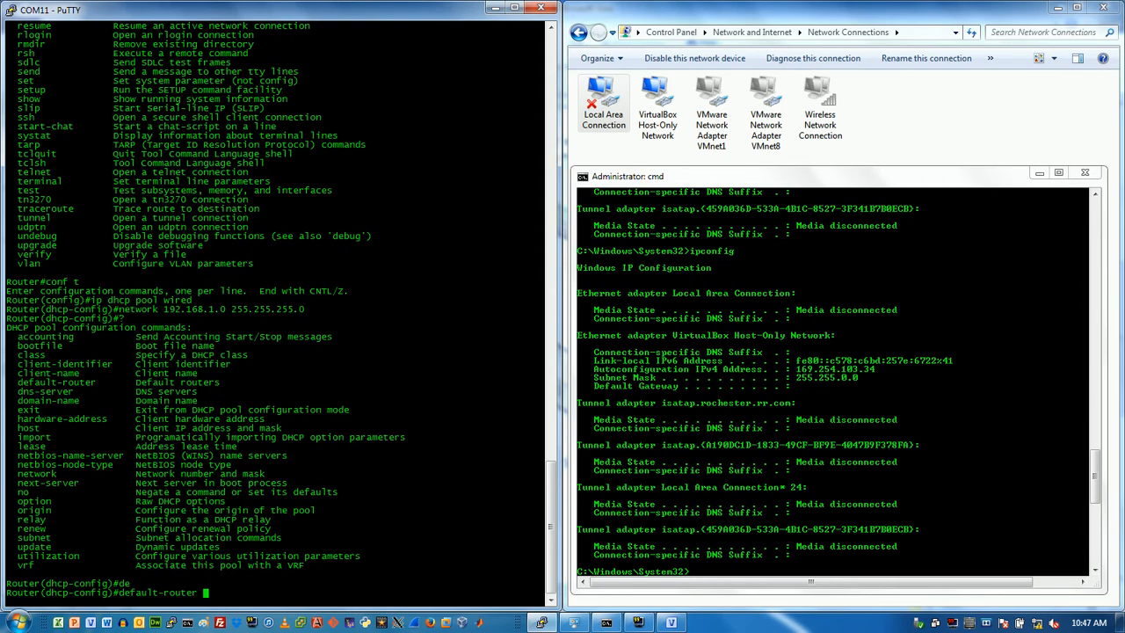
type("192.168.1")
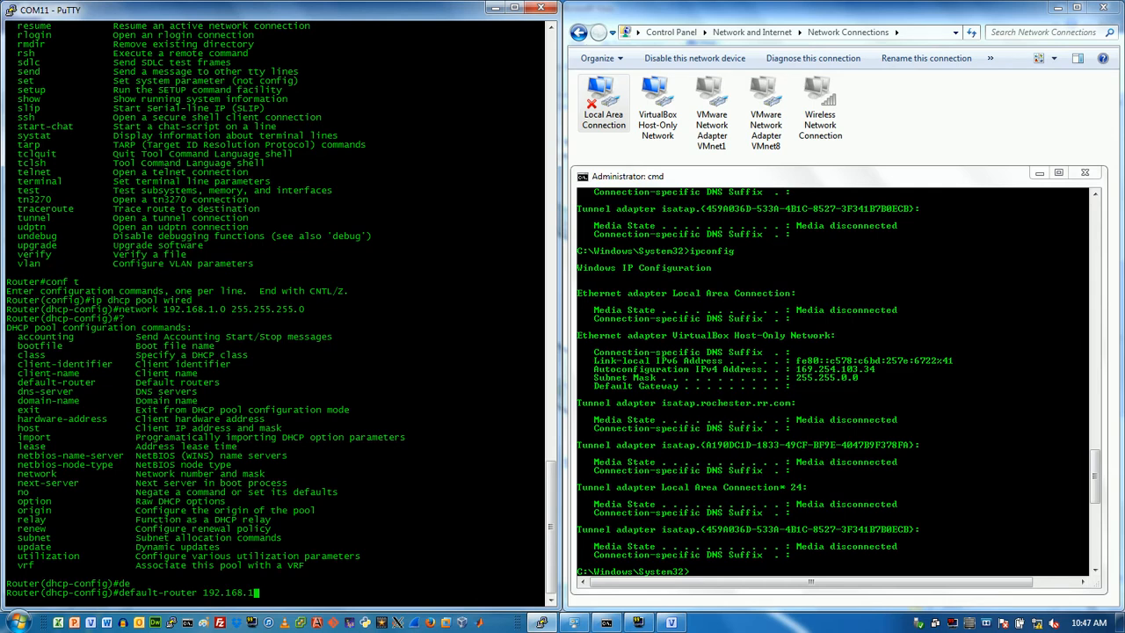
type("254")
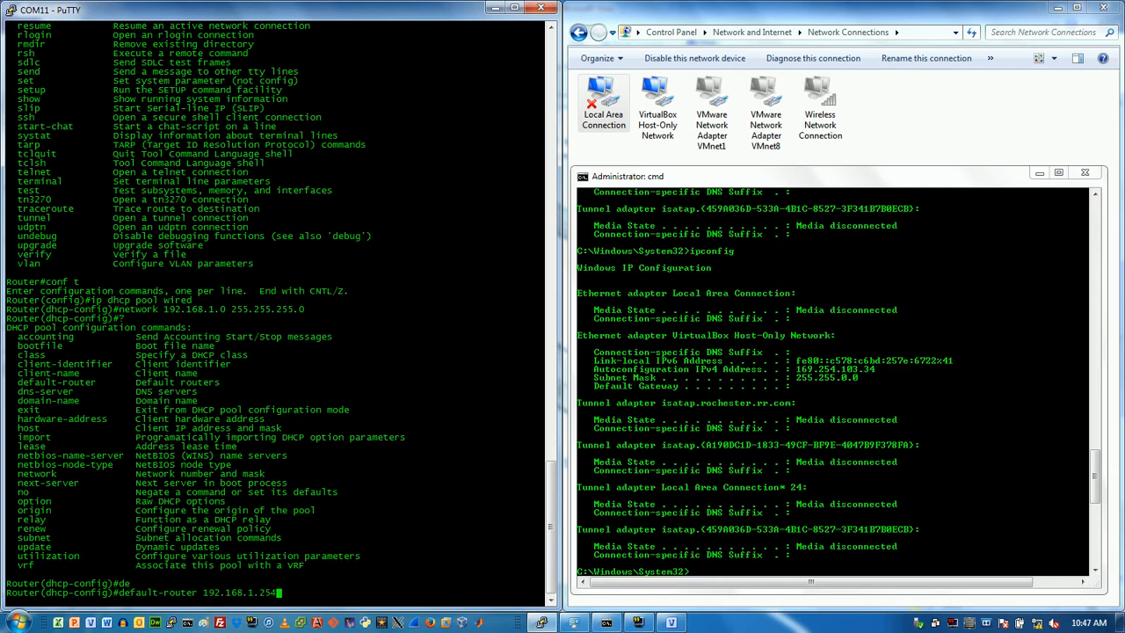
key("Return")
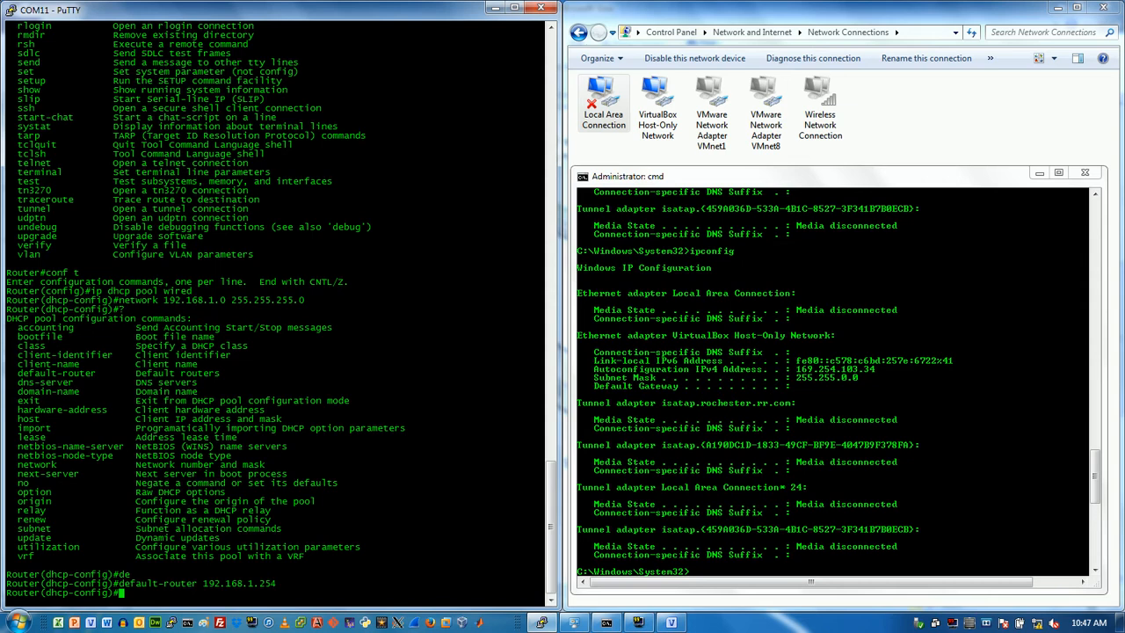
Set the pool's DNS server to 10.200.200.3 and query the DHCP option codes
type("name")
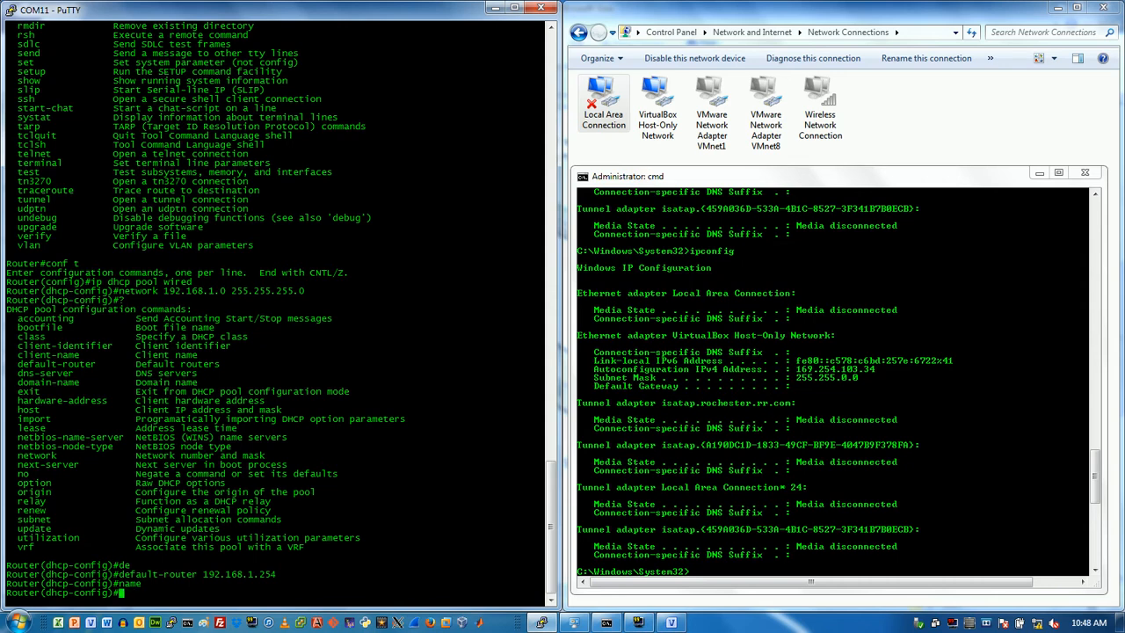
type("dns-server")
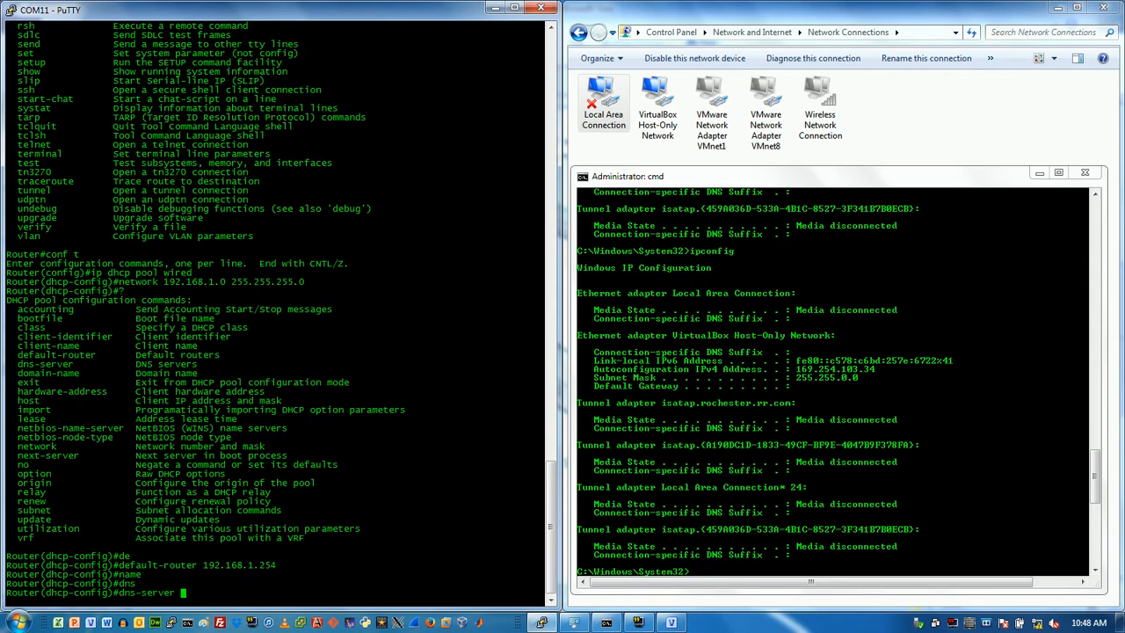
type("10")
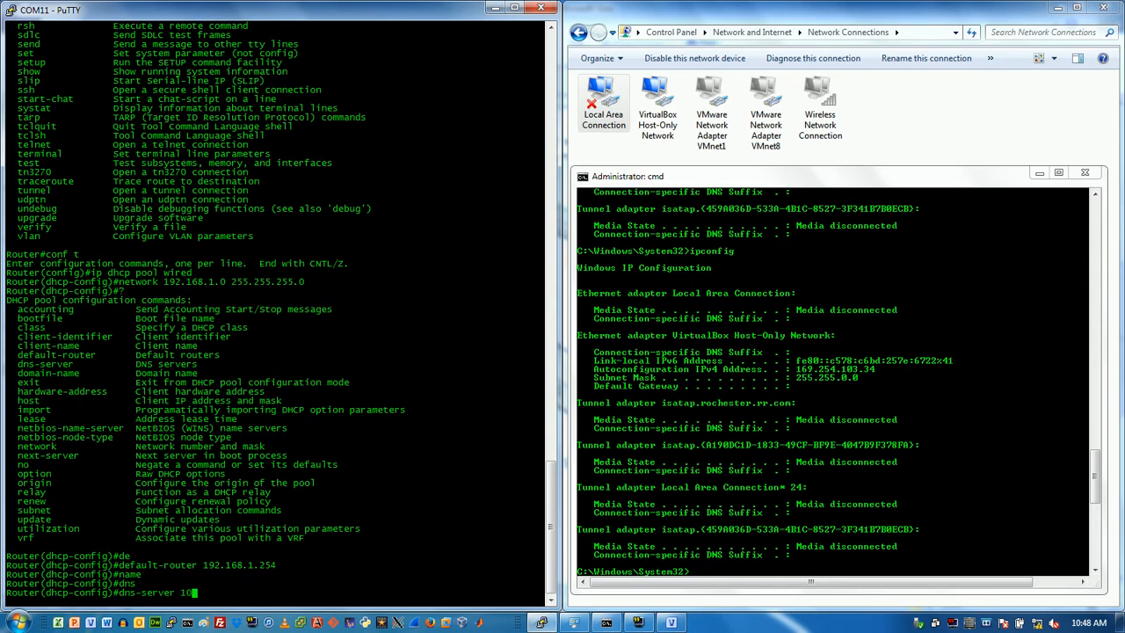
type(".200.200.")
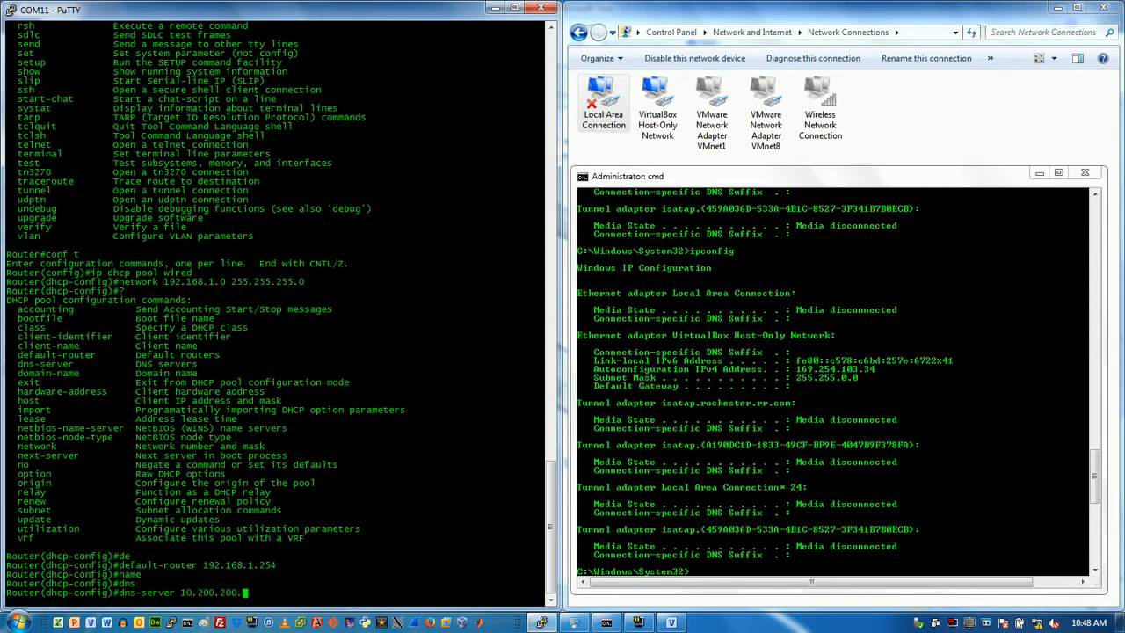
key("Return")
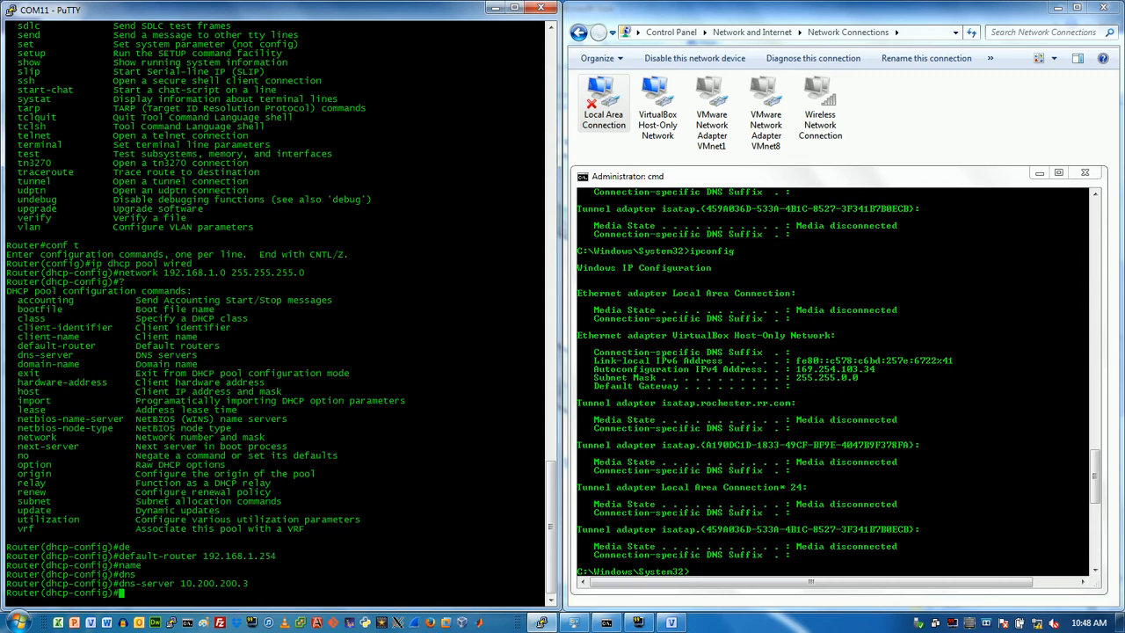
type("option")
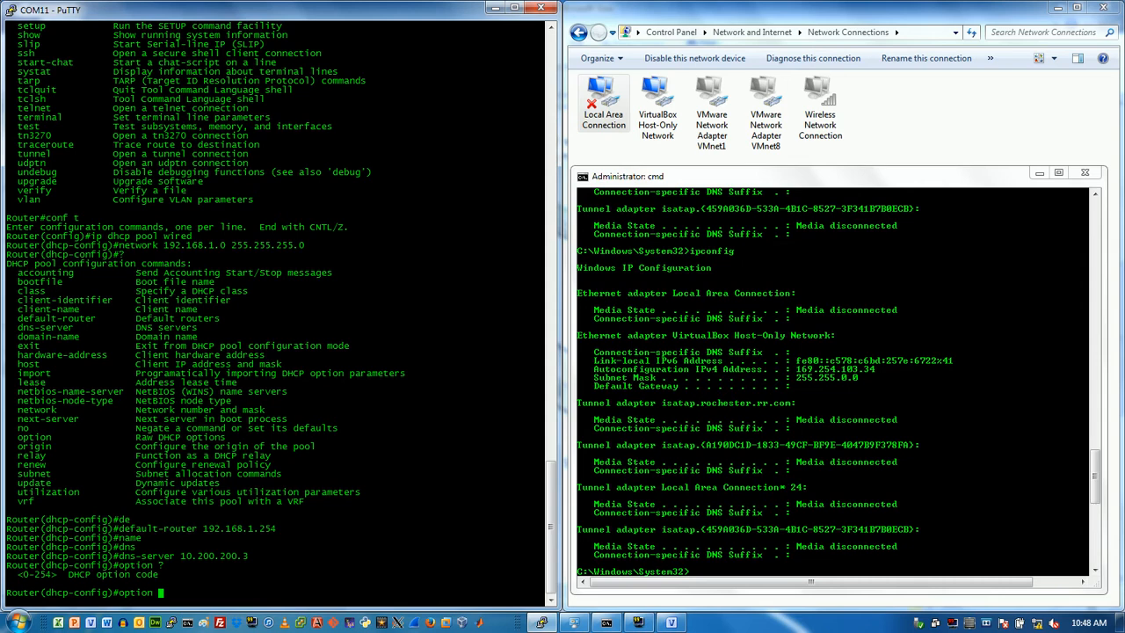
Add option 150 with IP 192.168.1.254 as the TFTP server for the wired pool
type("150")
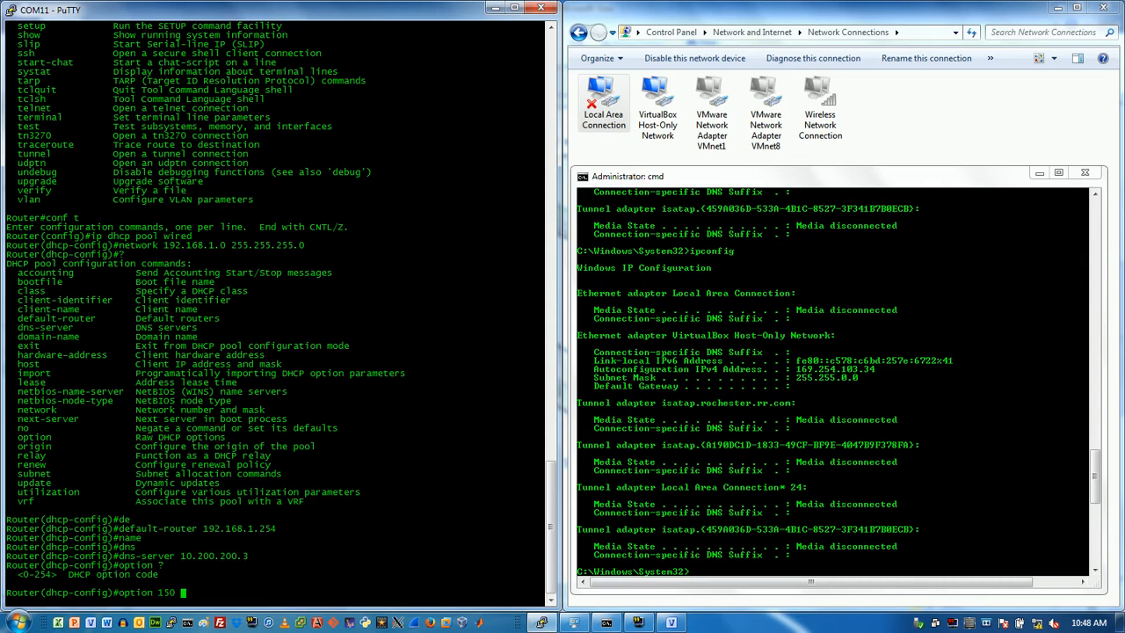
type("ip")
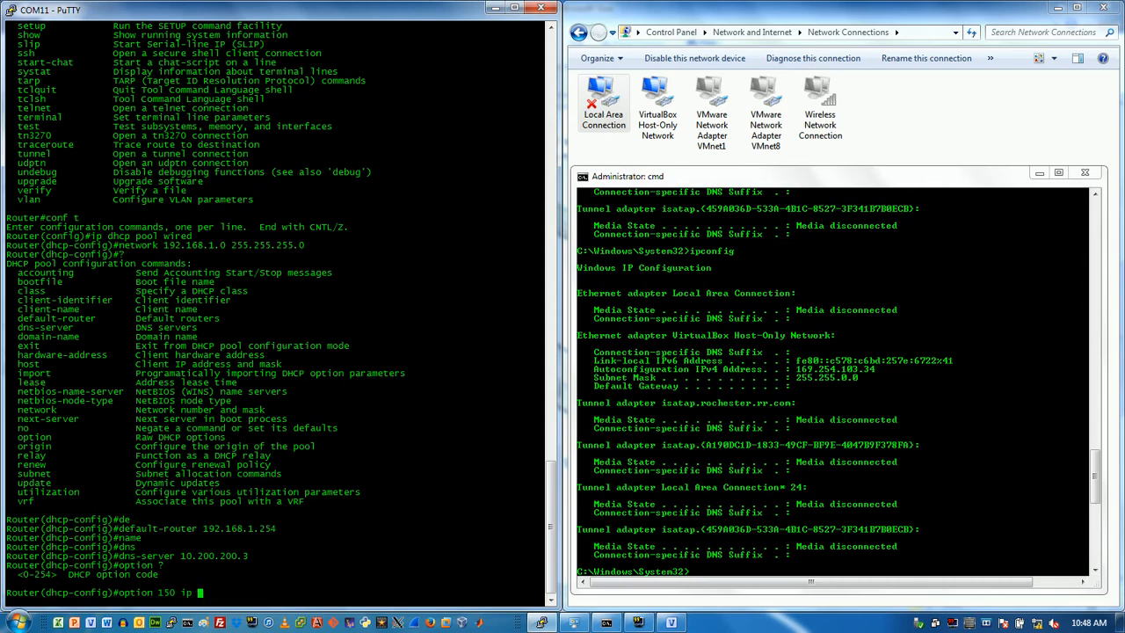
type("192.168.1.254")
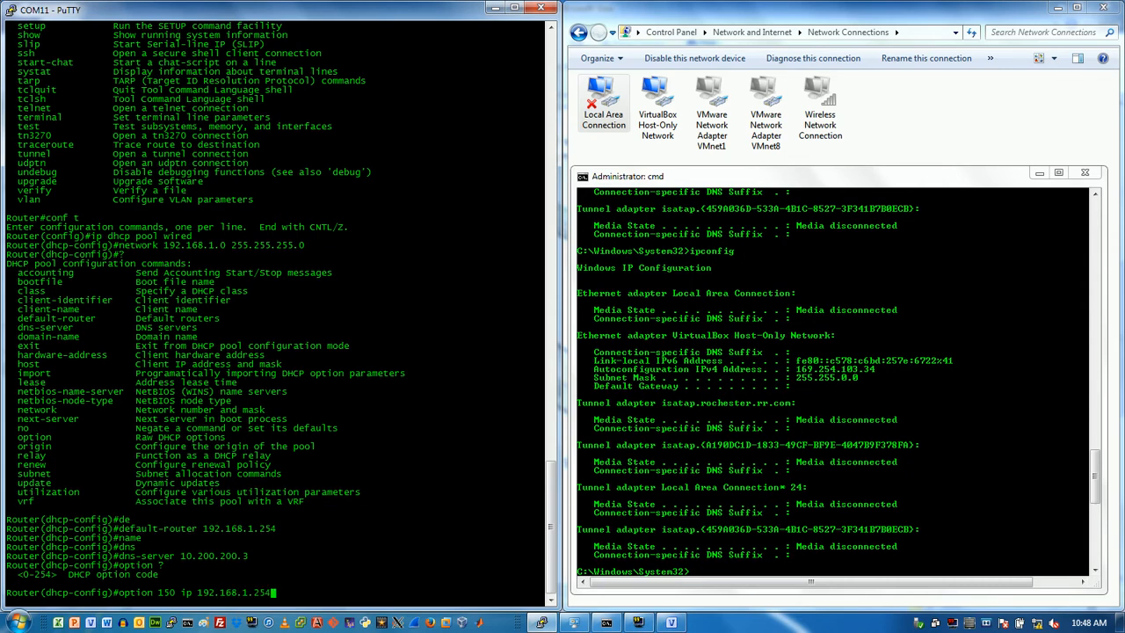
key("Return")
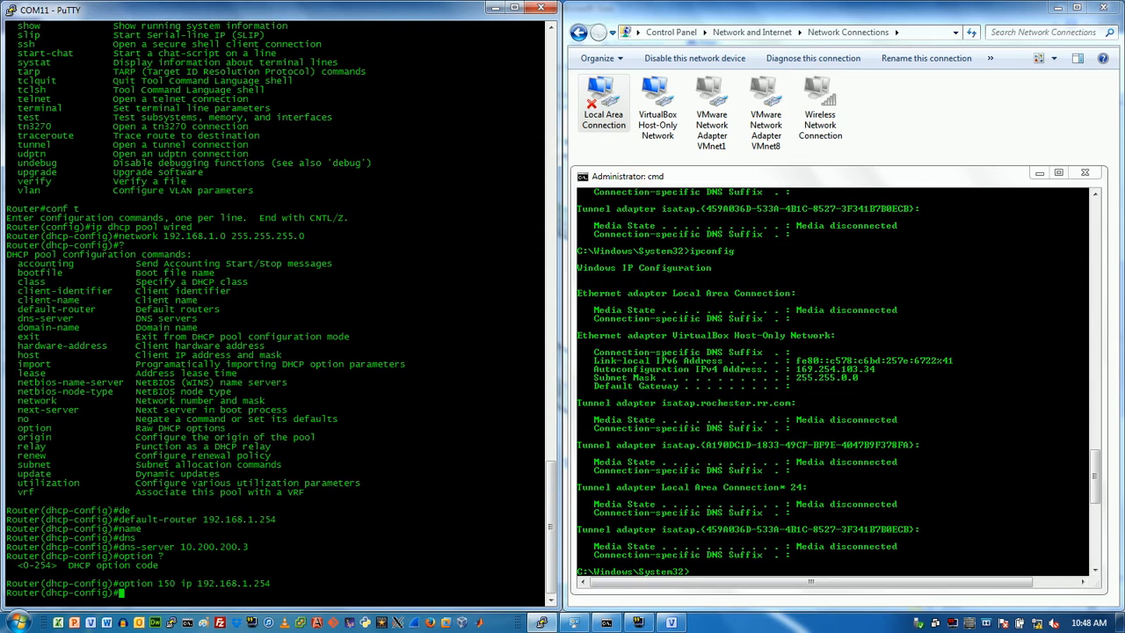
type("exi")
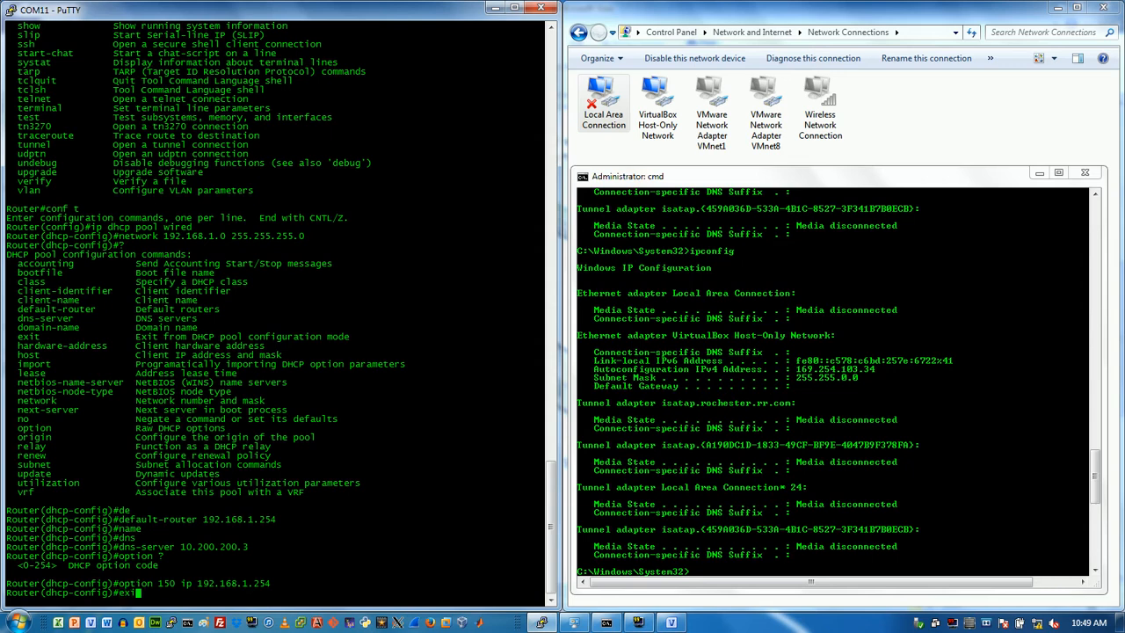
View the help for 'ip dhcp relay' in global config, then discard the command
key("Return")
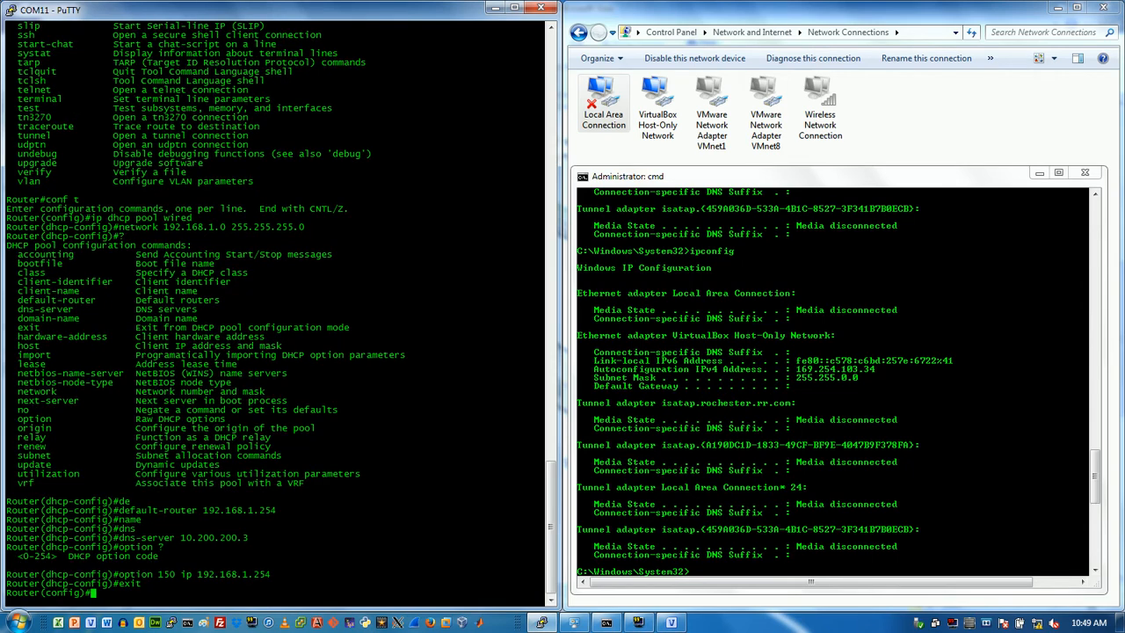
type("ip dhcp")
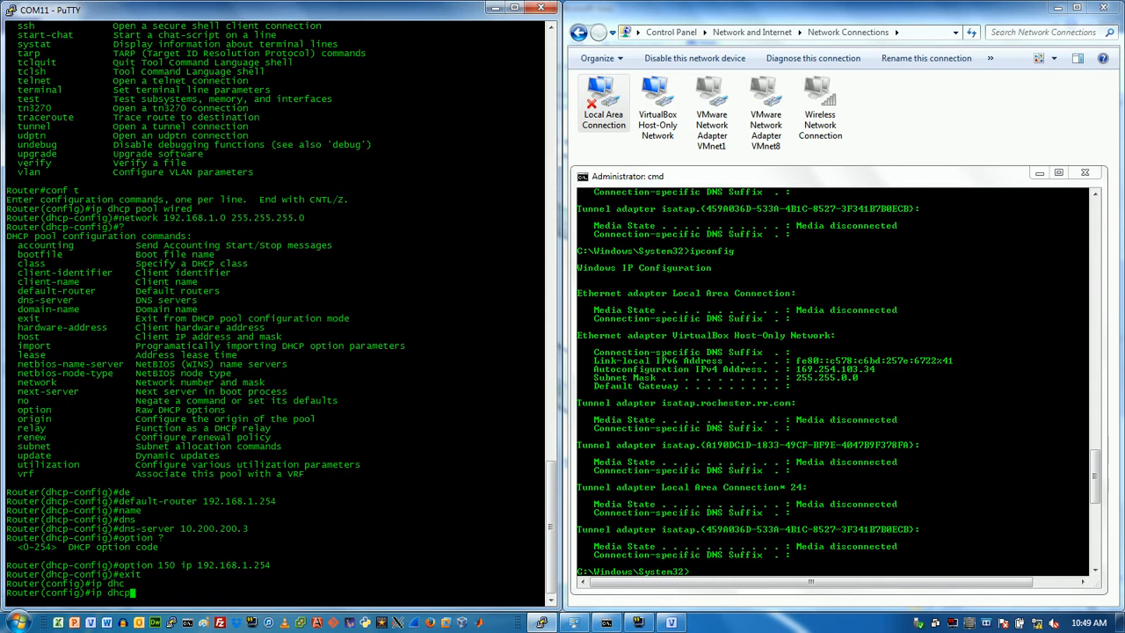
type("relay")
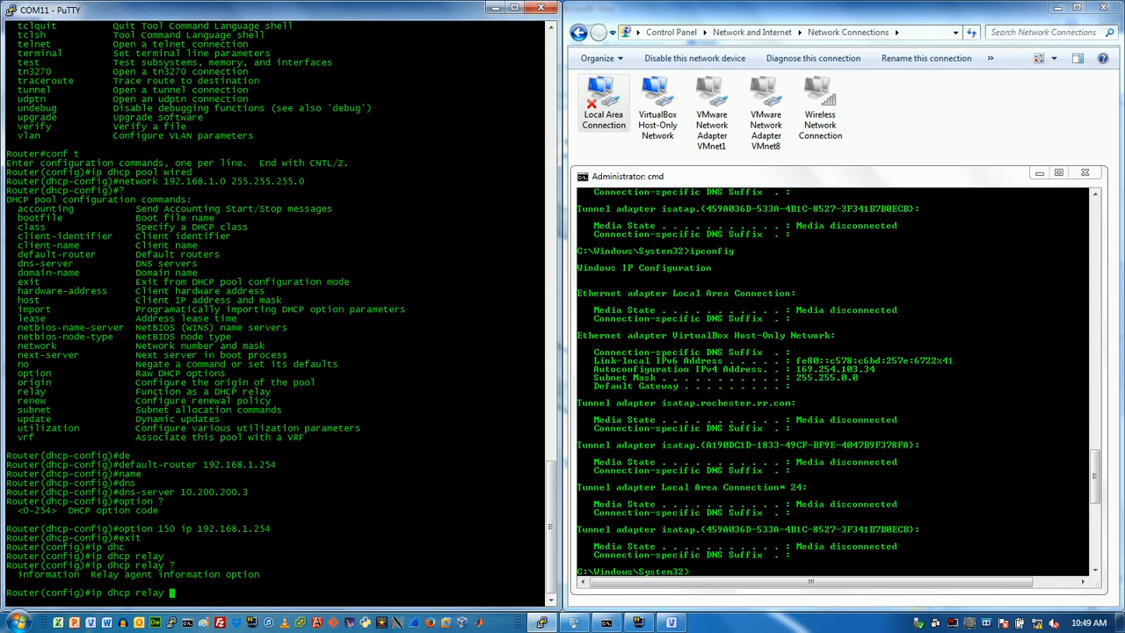
key("Return")
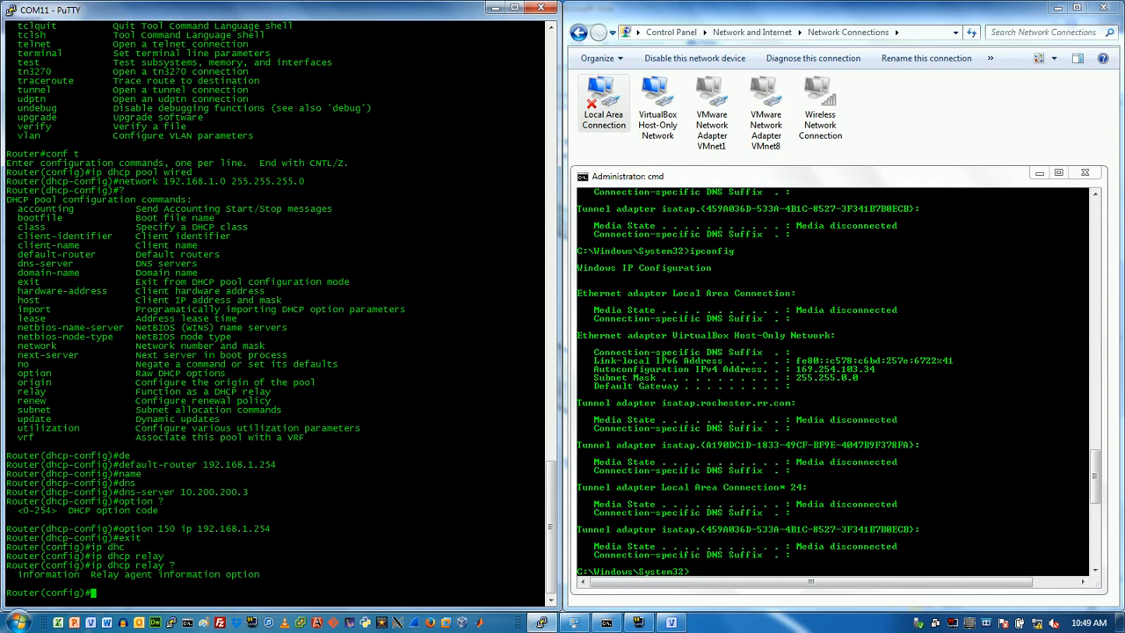
Begin the 'ip dhcp excluded-address' command
type("ip")
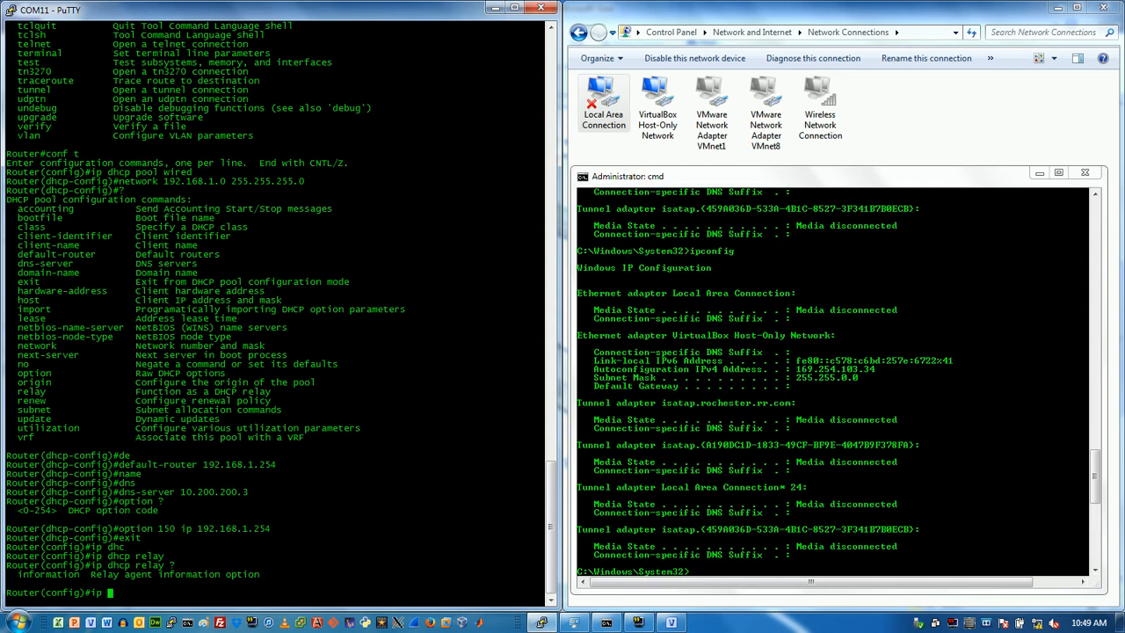
type("dhcp excluded-address")
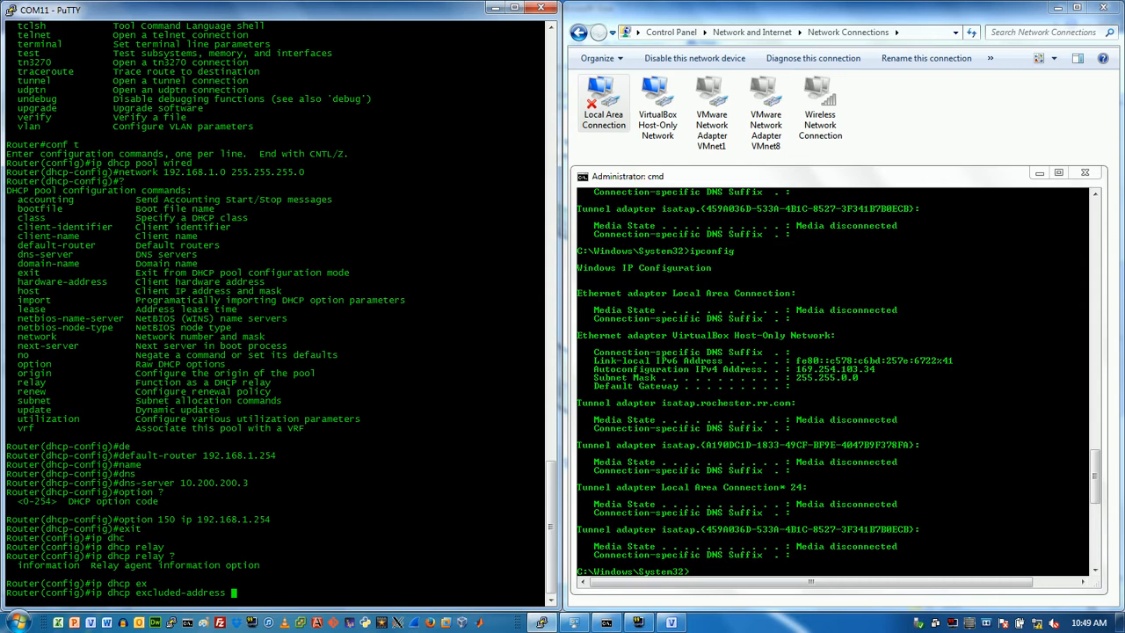
Exclude 192.168.1.254 from DHCP allocation
type("192.16")
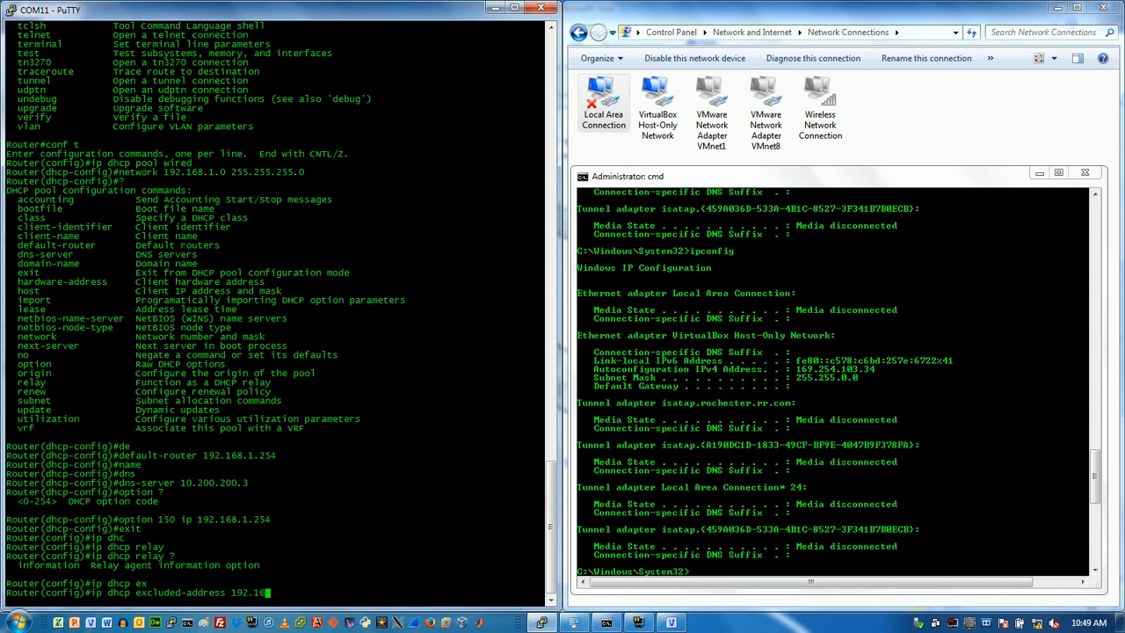
type("8.1.254")
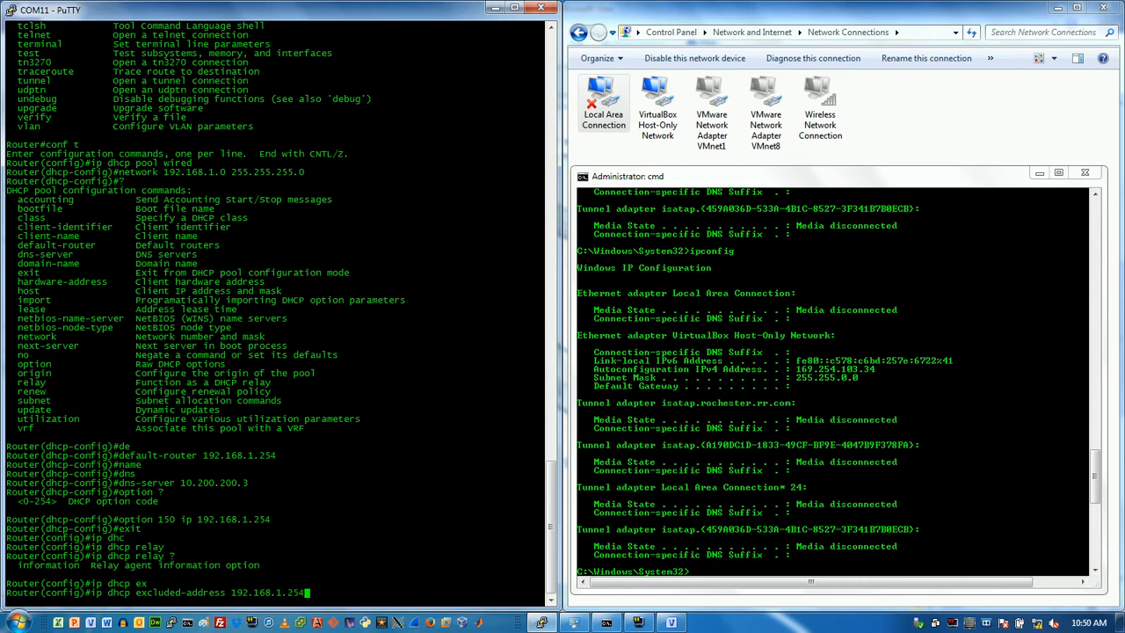
key("Return")
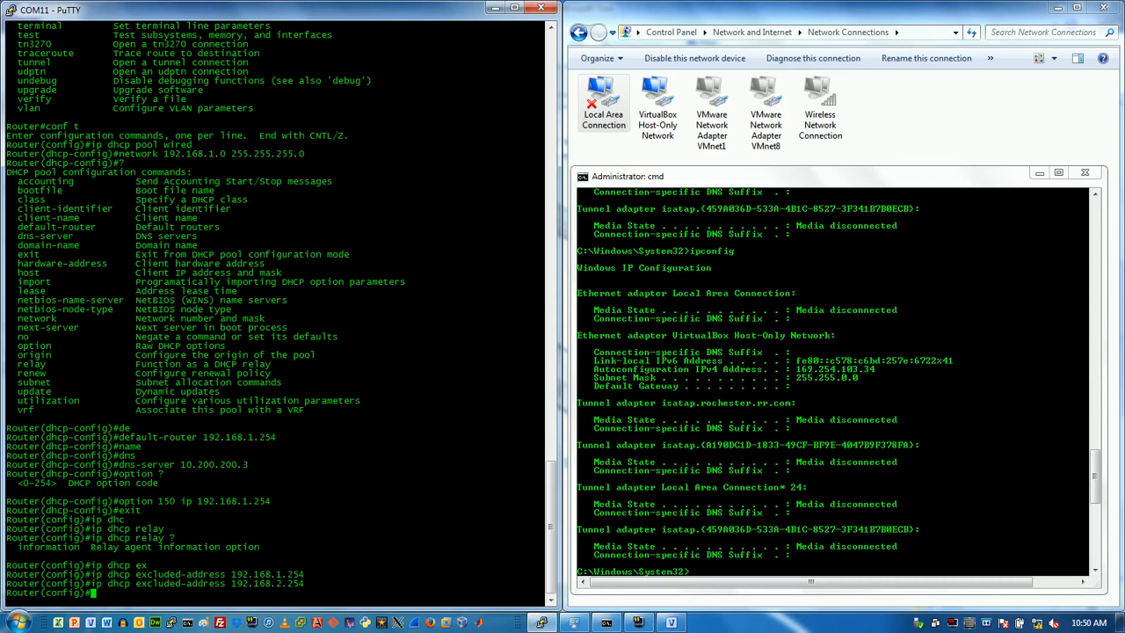
Start the second excluded-address command for 192.168.2.254
type("ip")
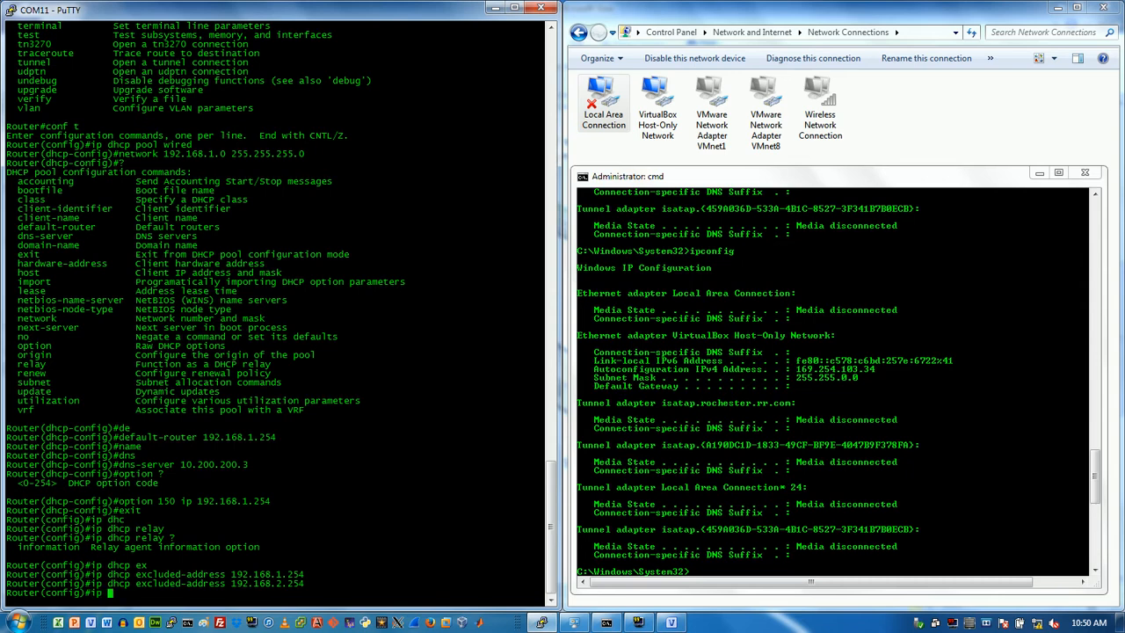
type("dhcp")
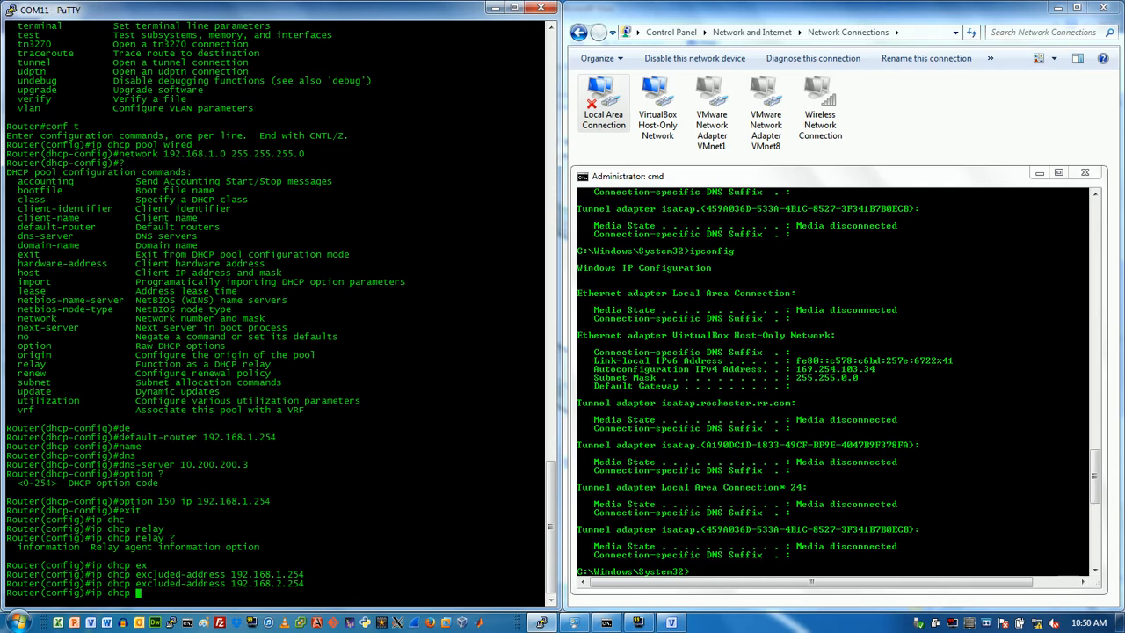
Create the voip DHCP pool with network 192.168.2.0 mask 255.255.255.0
type("pool voip")
type("network")
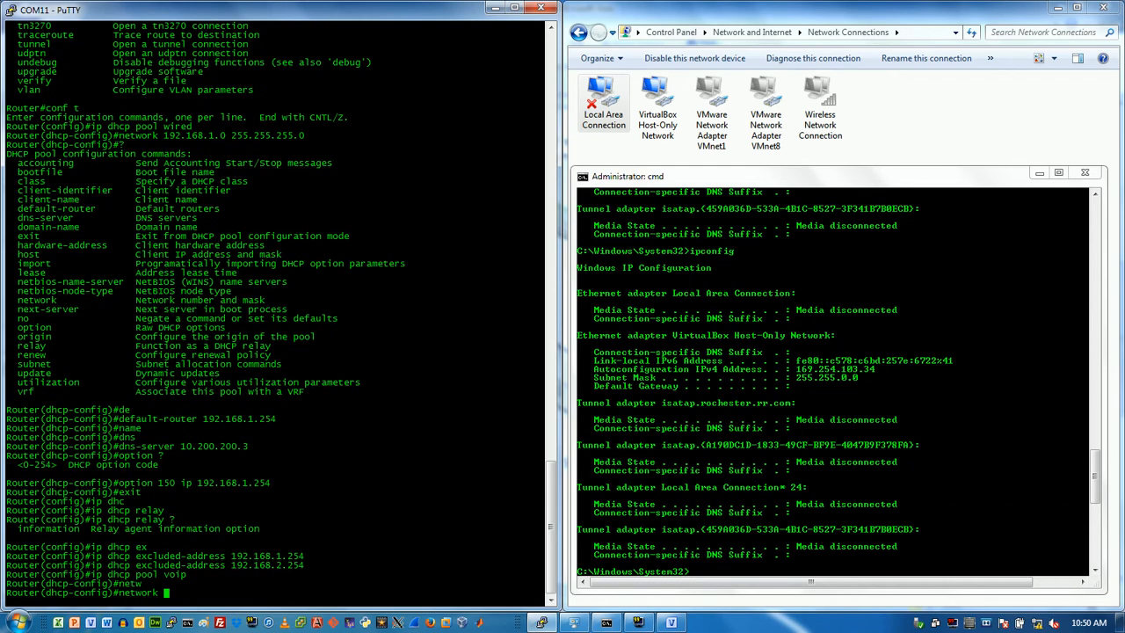
type("192.168.2.")
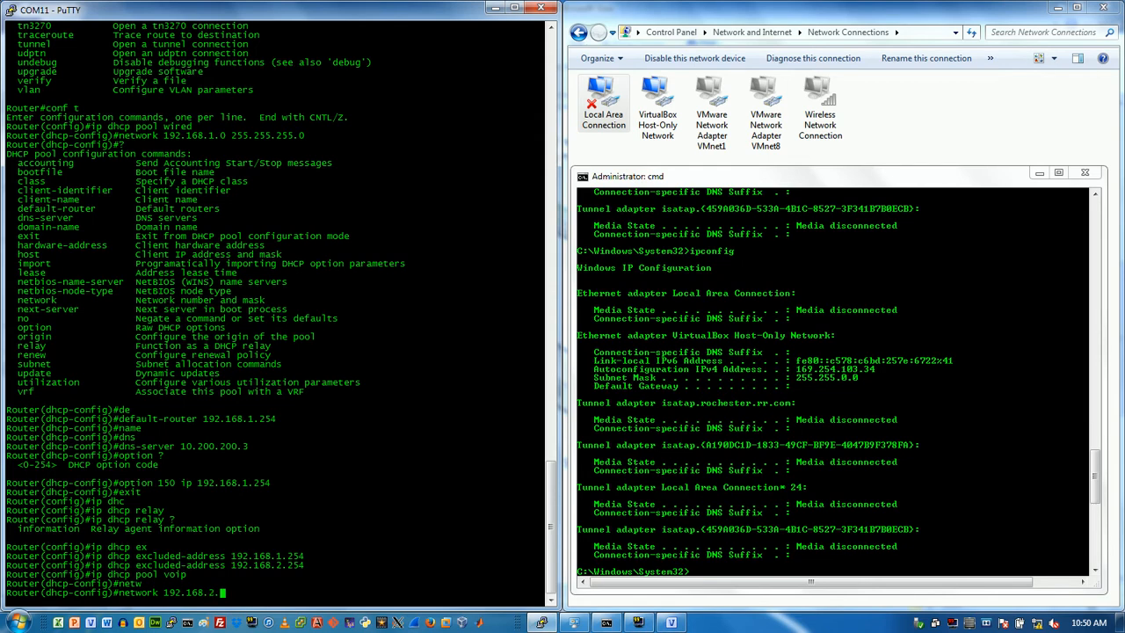
type("255.255.255.0")
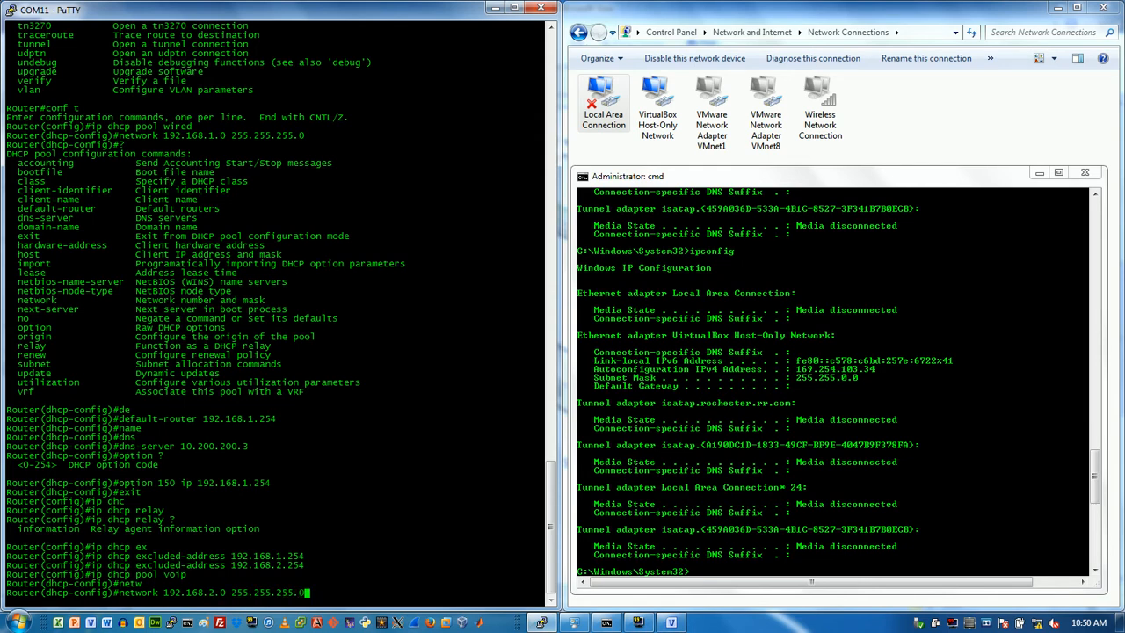
key("Return")
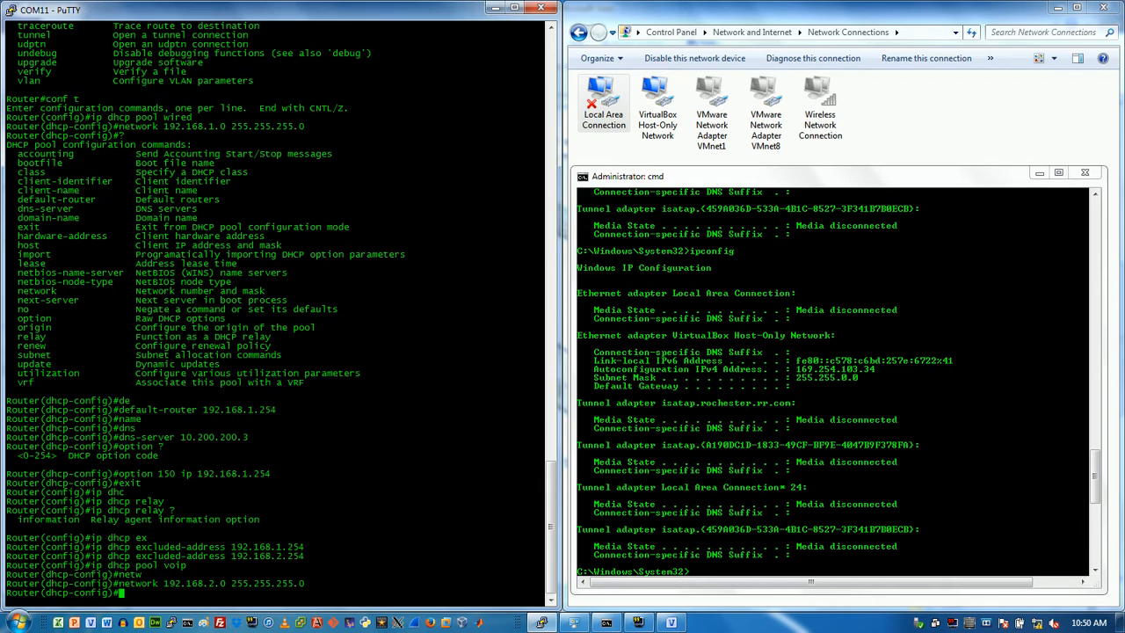
Give the voip pool DNS server 10.200.200.3 and default router 192.168.2.254
type("dns-server")
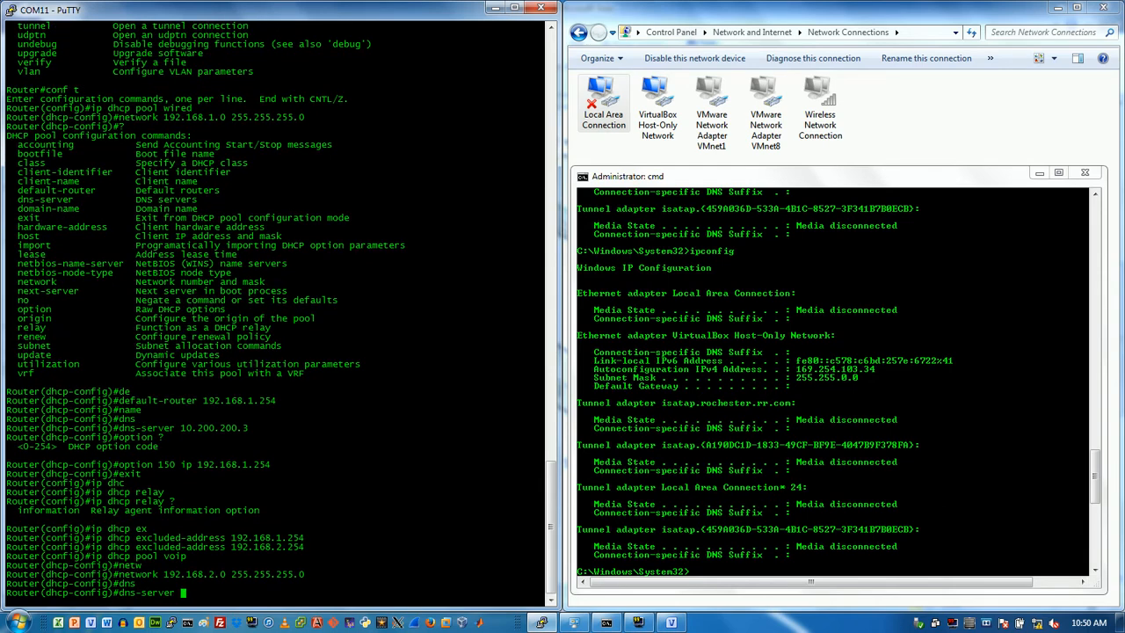
type("10.200.22")
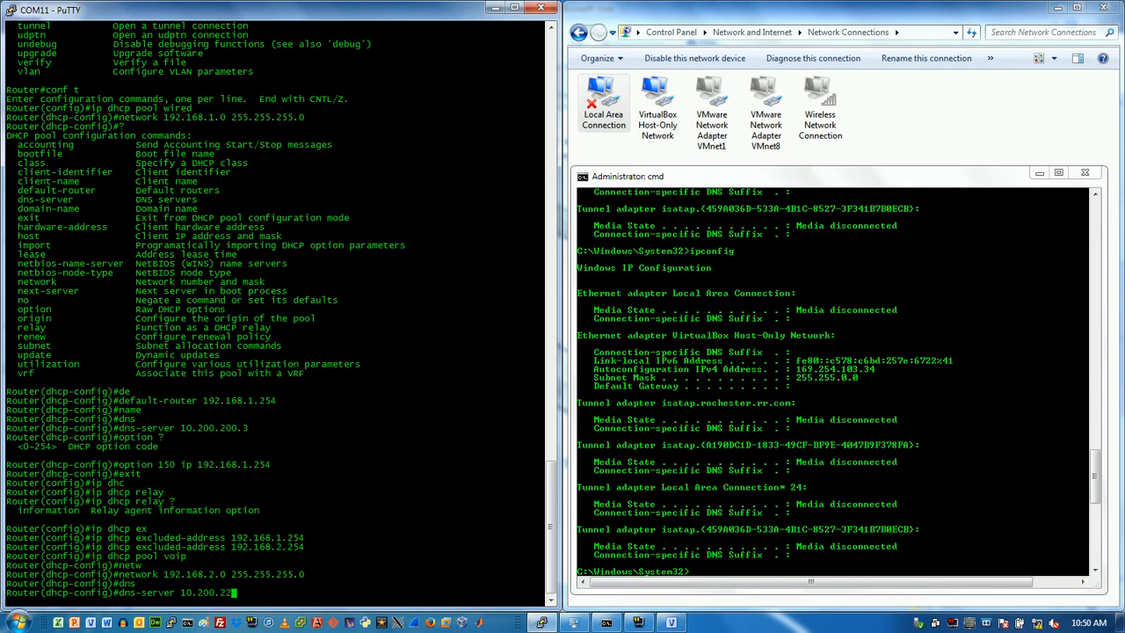
type("00.")
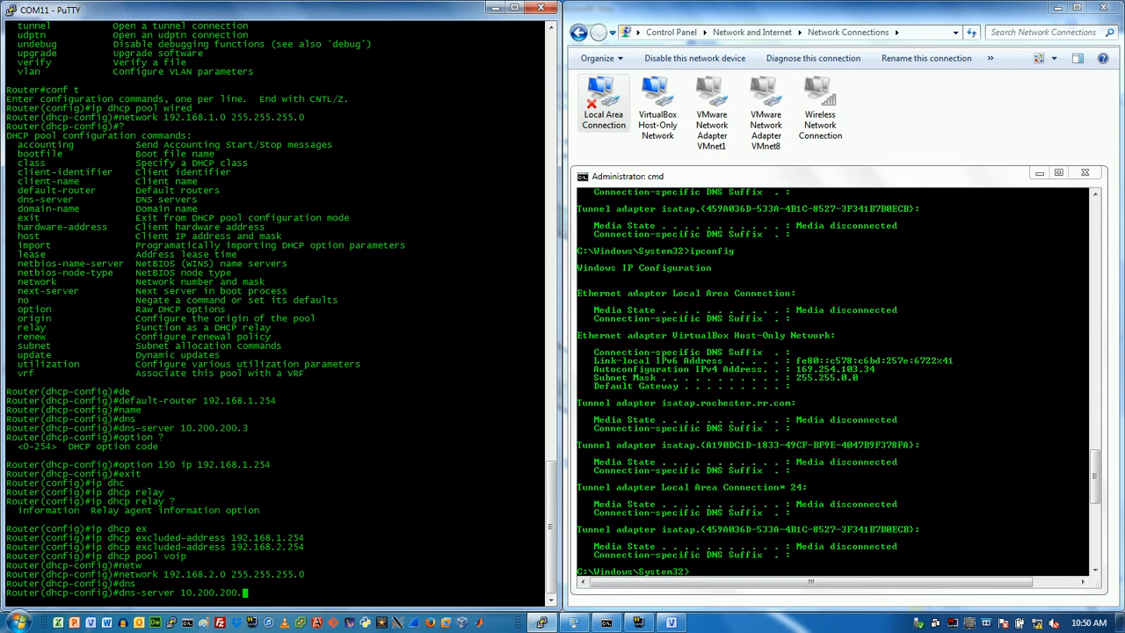
key("Return")
type("default-router")
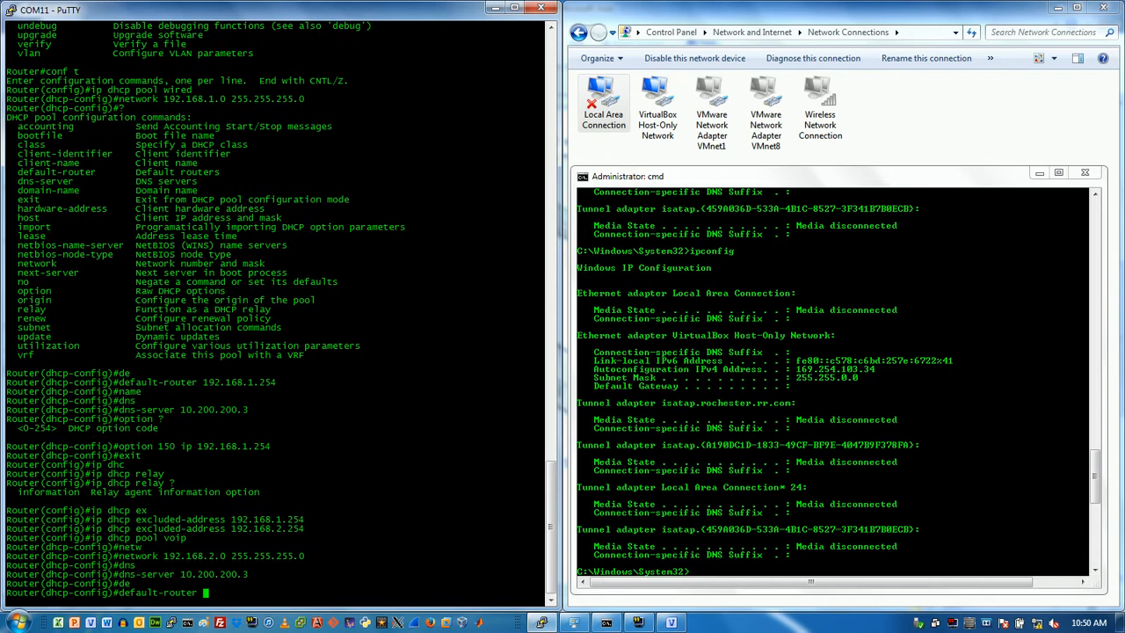
type("192.168.2")
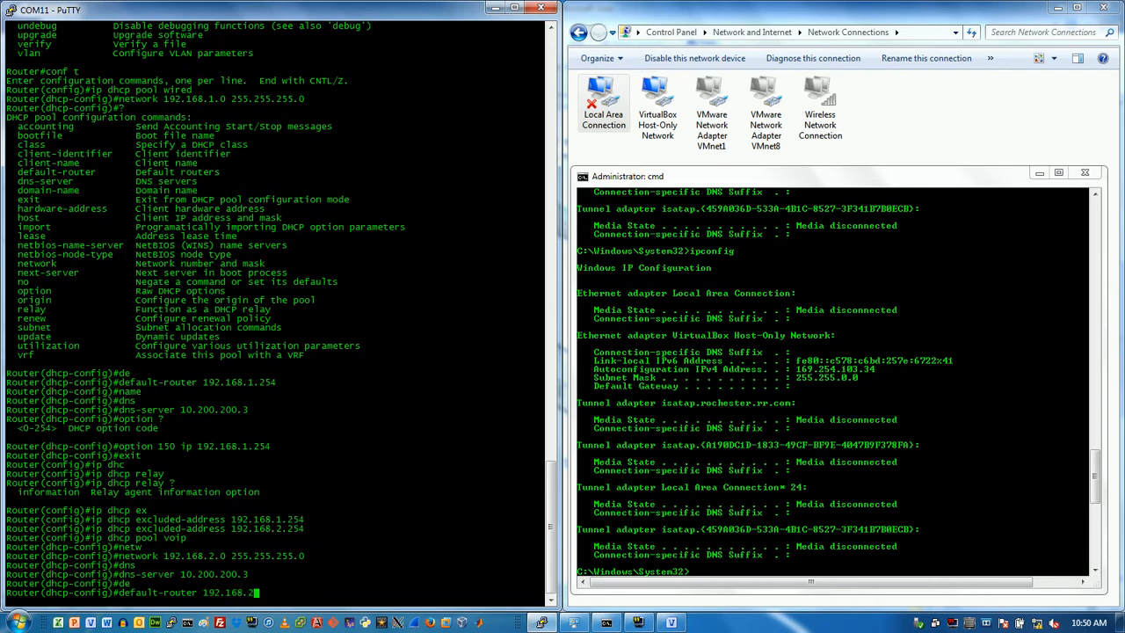
key("Return")
type("int f0/")
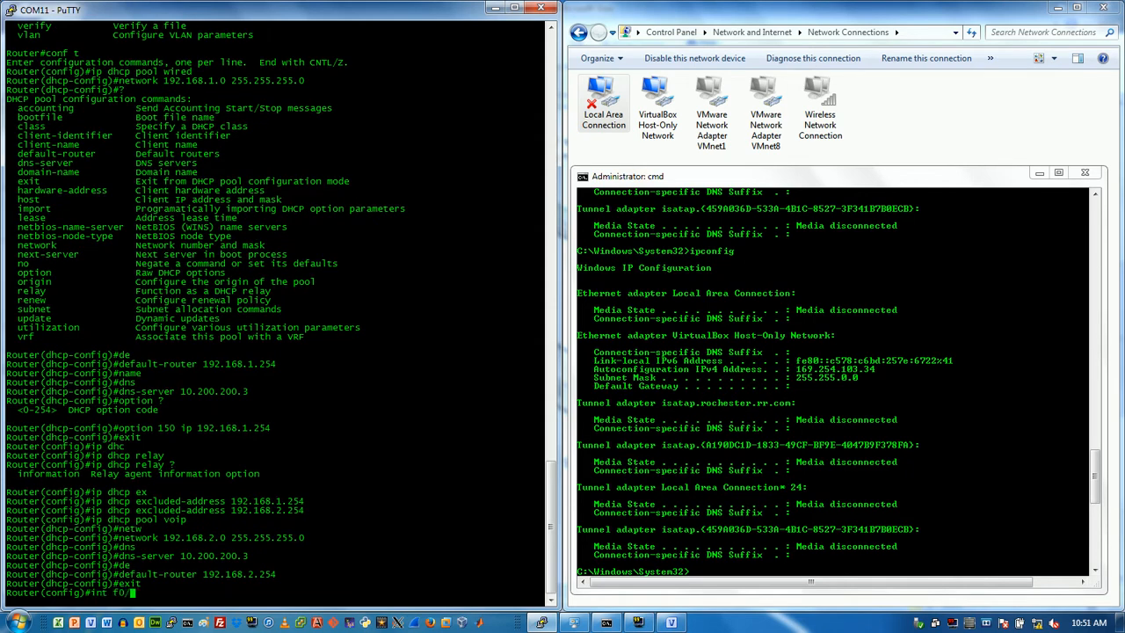
Assign 192.168.1.254 mask 255.255.255.0 to interface fa0/0
key("Return")
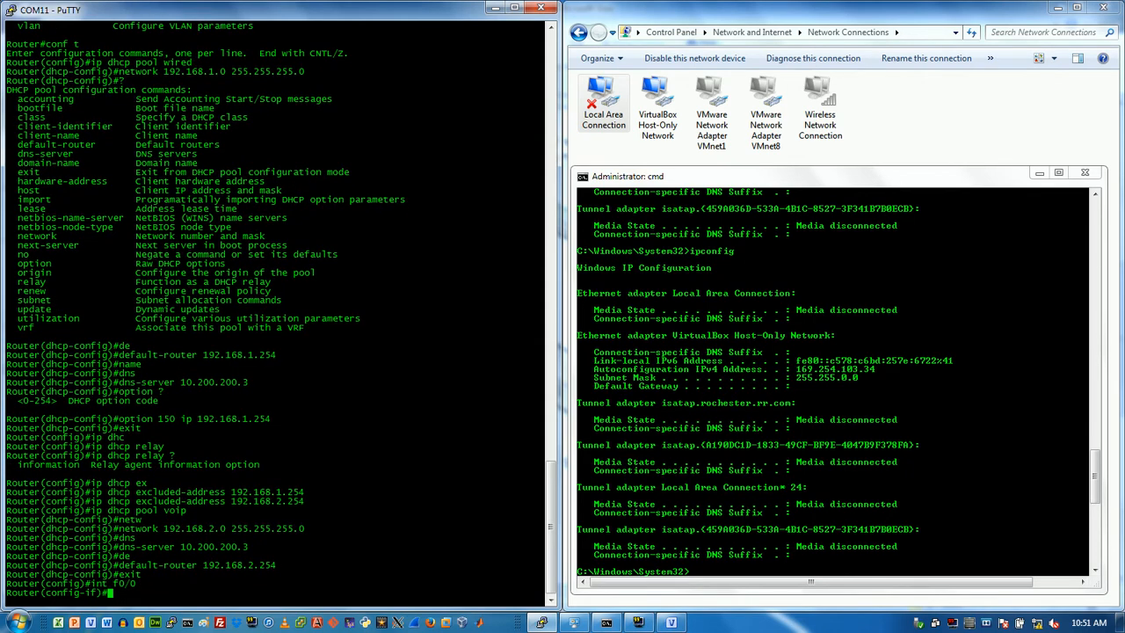
type("ip addr")
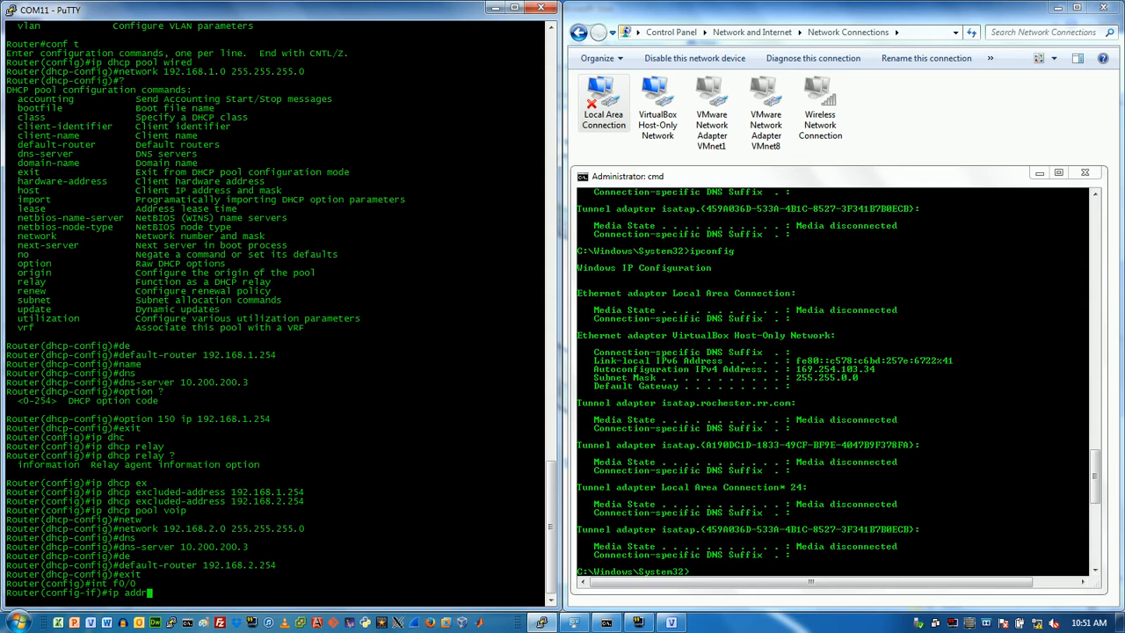
type("192.1")
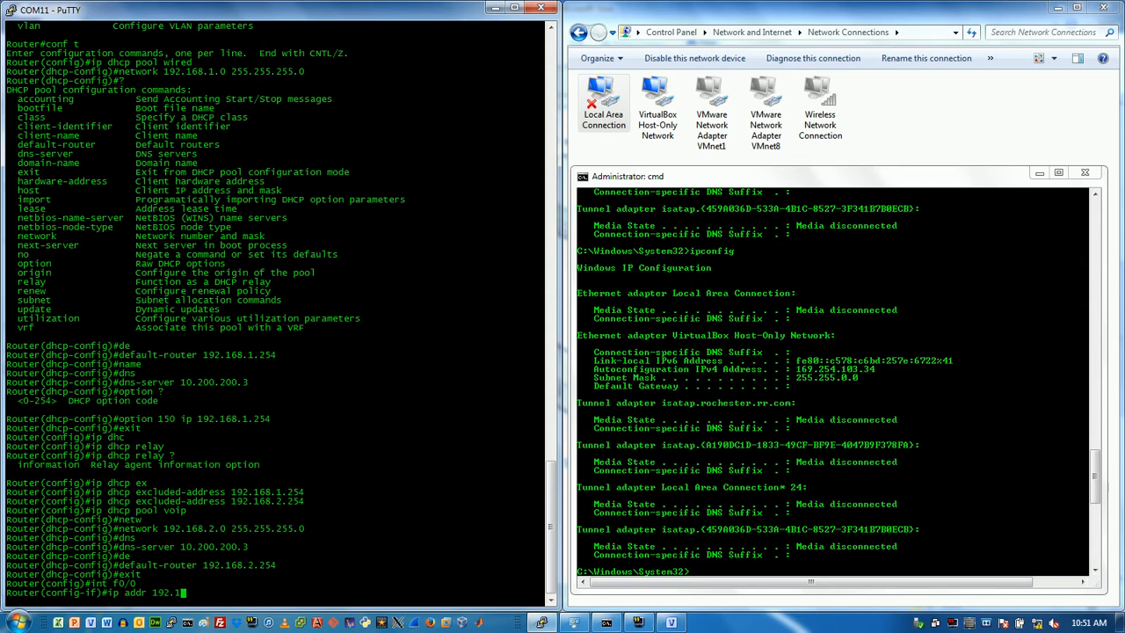
type("68.1.254")
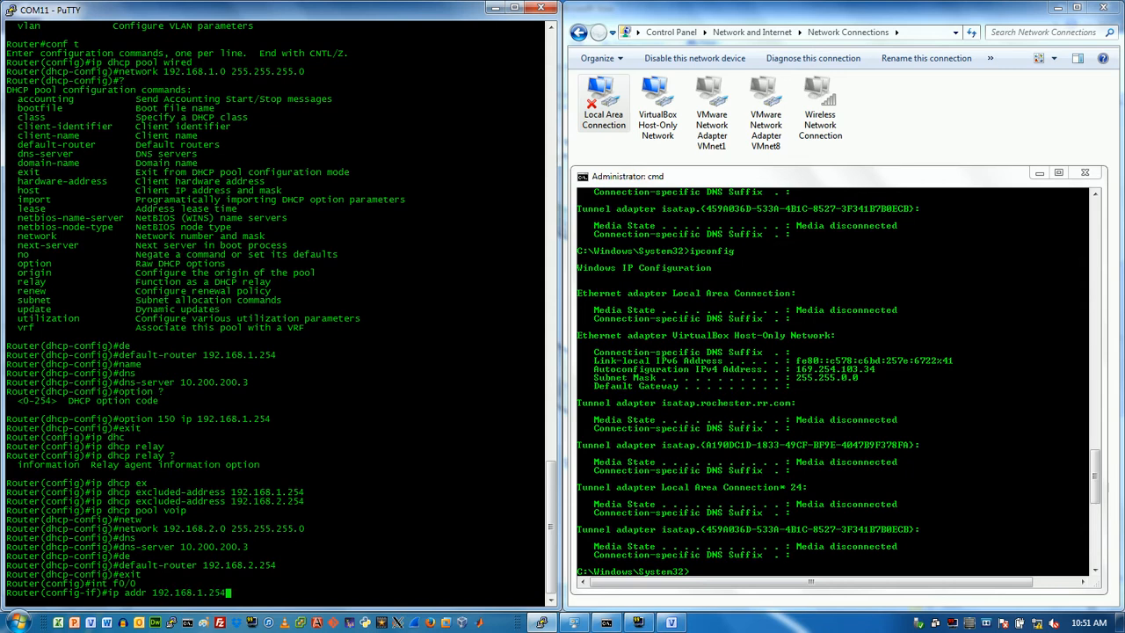
type("255.255.2")
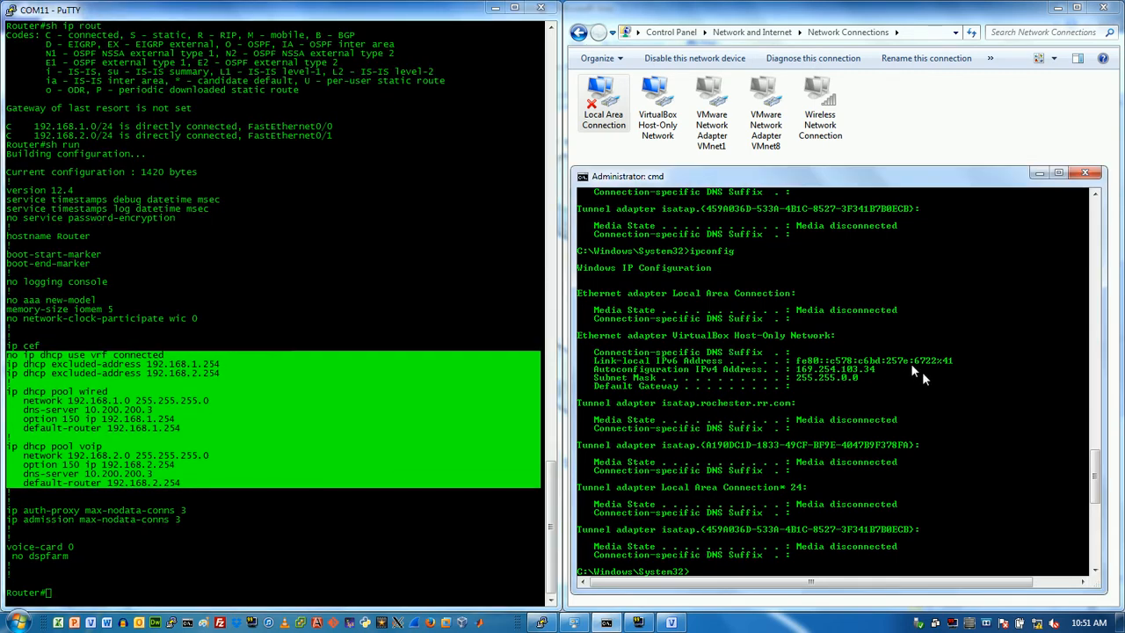
mouse_move(847, 344)
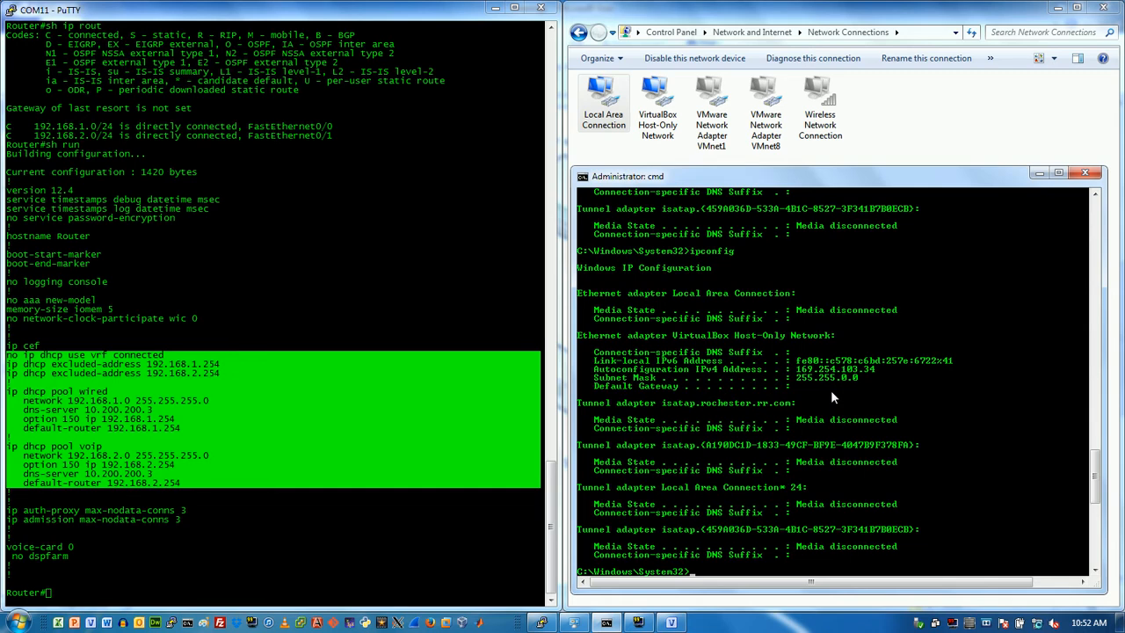
mouse_move(804, 397)
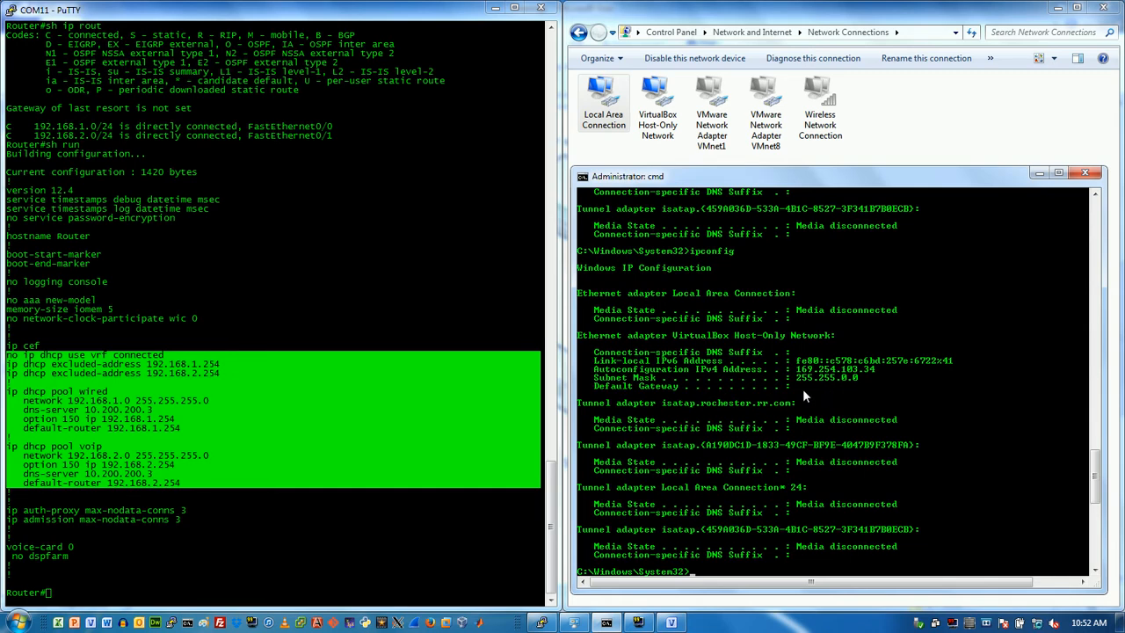
Run ipconfig to confirm the host received 192.168.1.1/24
type("ip")
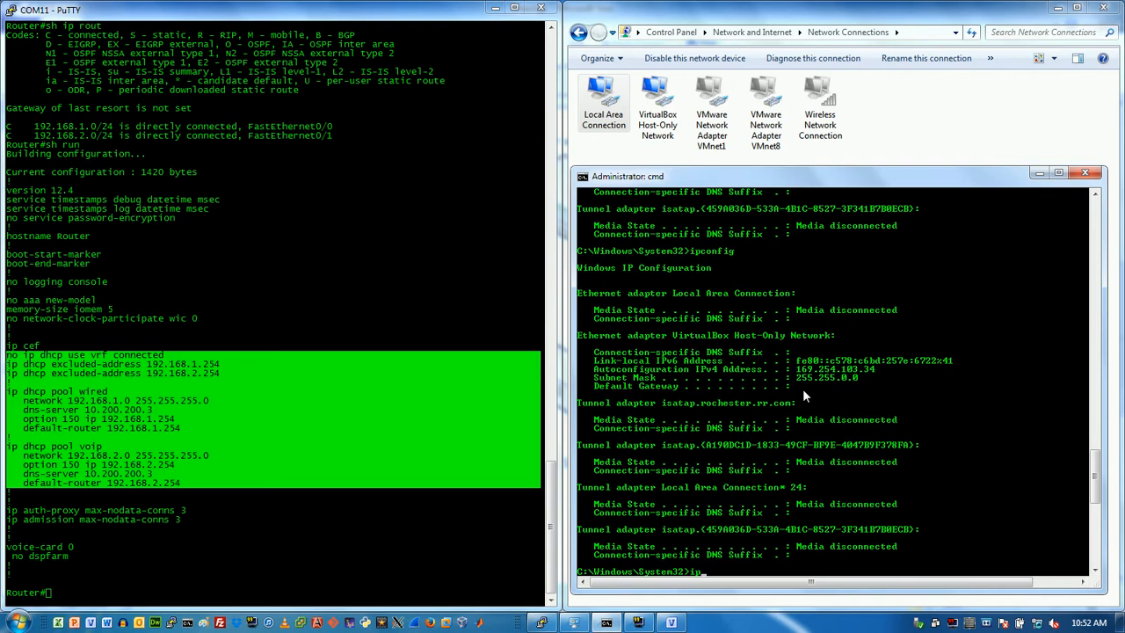
type("co")
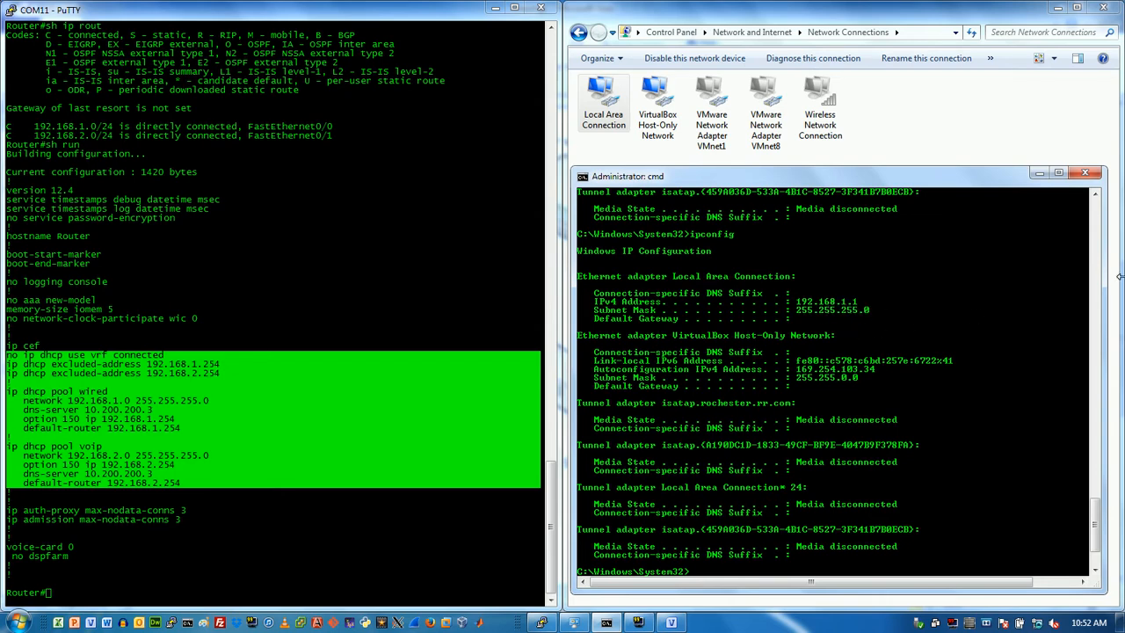
mouse_move(1079, 307)
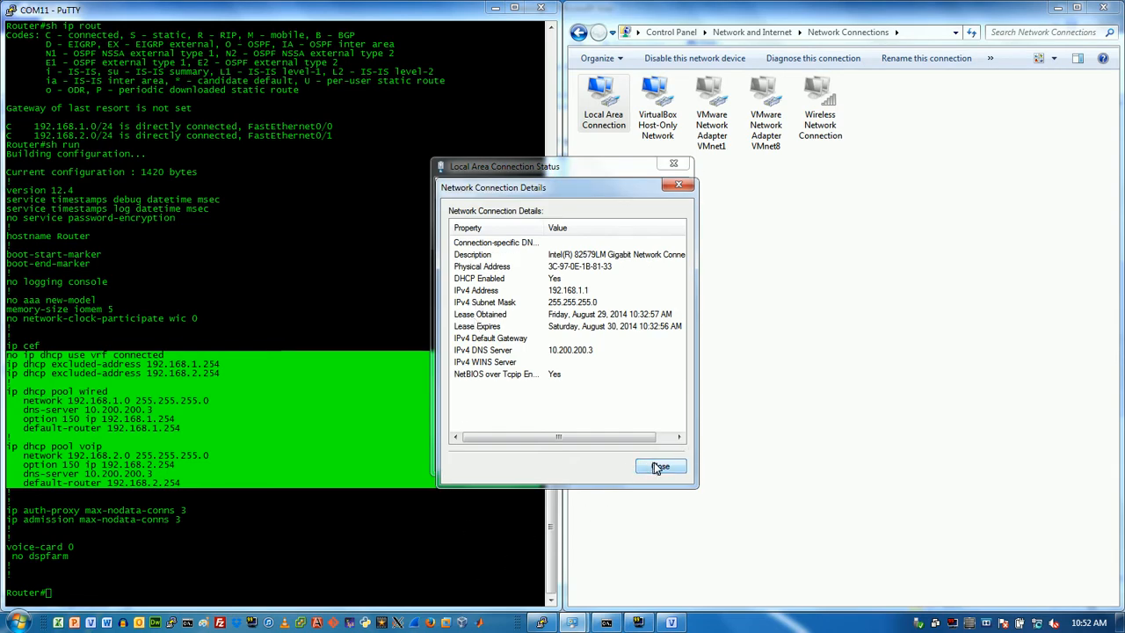
Release the host's DHCP lease with ipconfig /release and begin renewing it
left_click(659, 466)
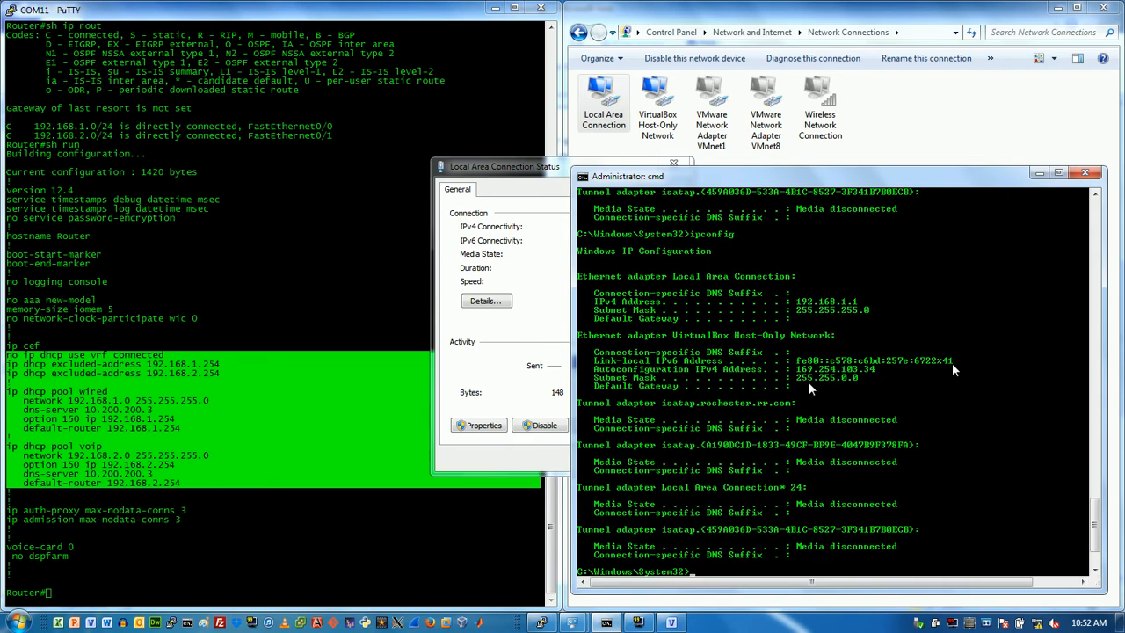
type("ipconfig /re")
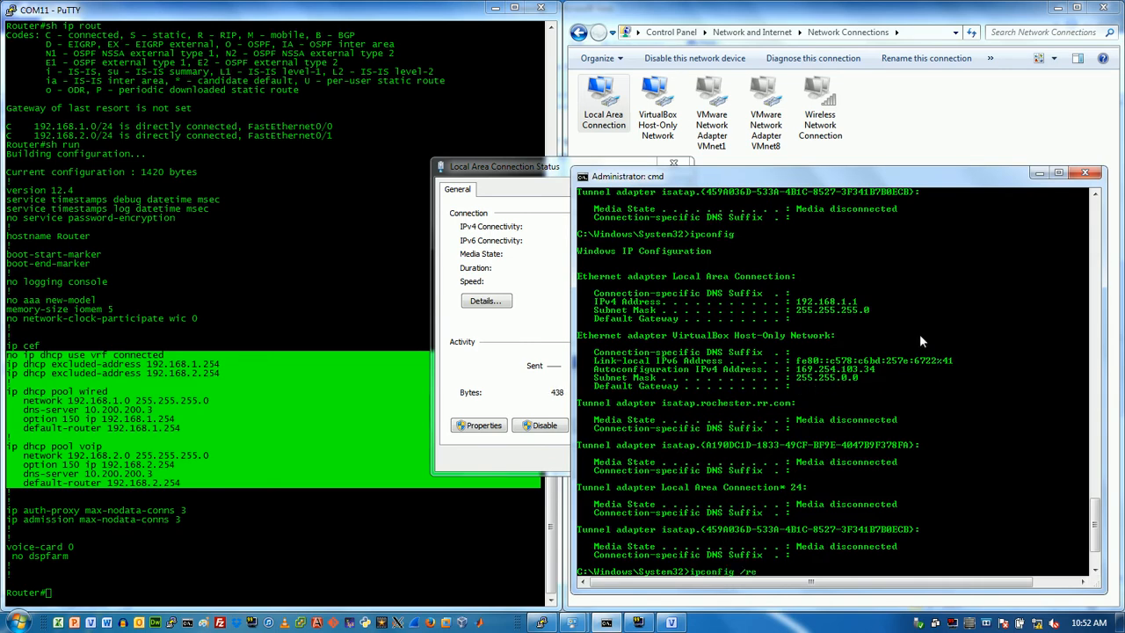
key("Return")
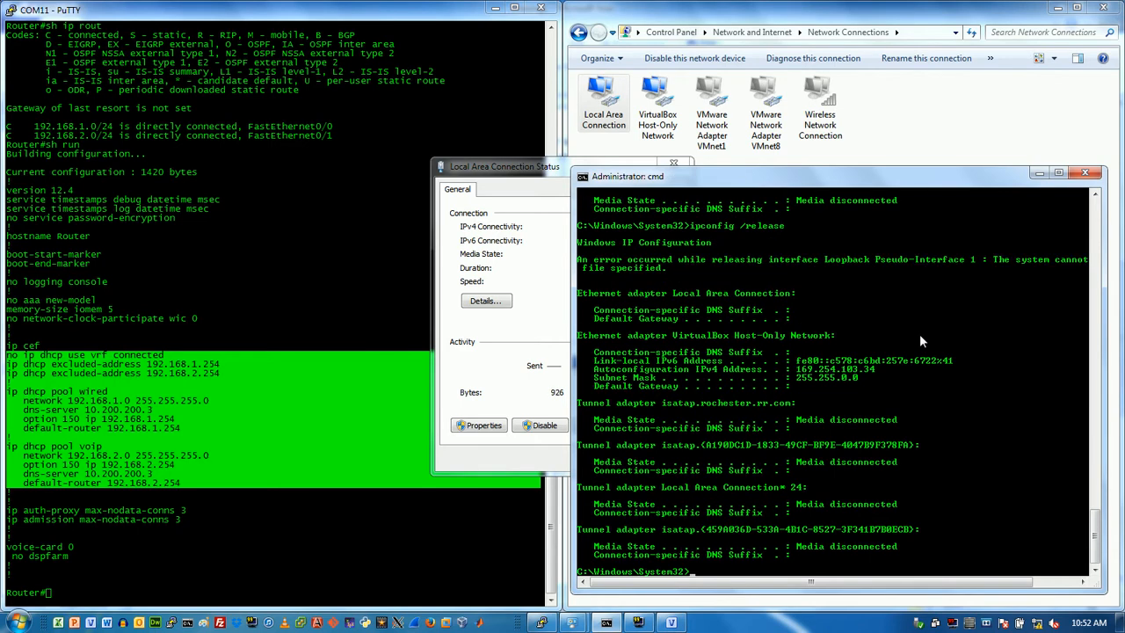
type("ipconfig /release")
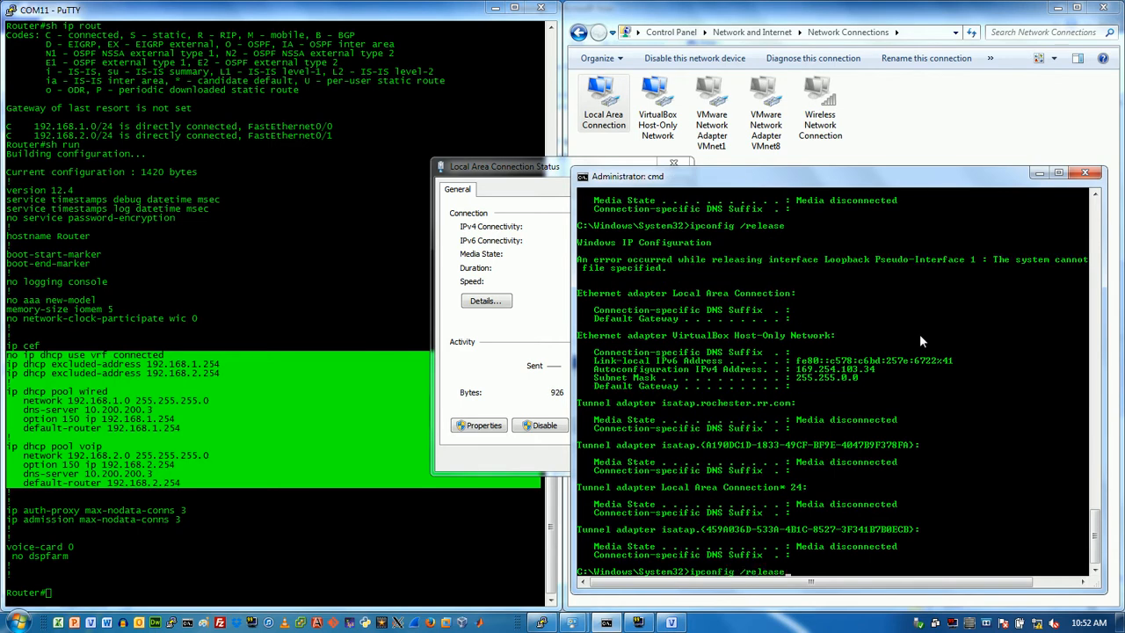
key("Backspace")
type("new")
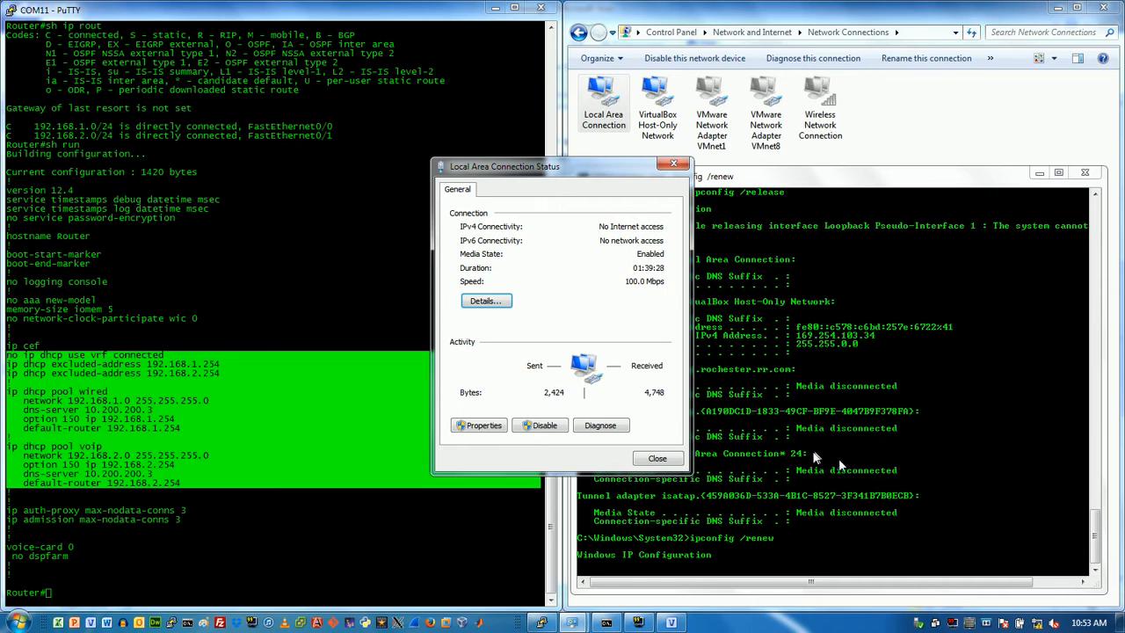
mouse_move(460, 317)
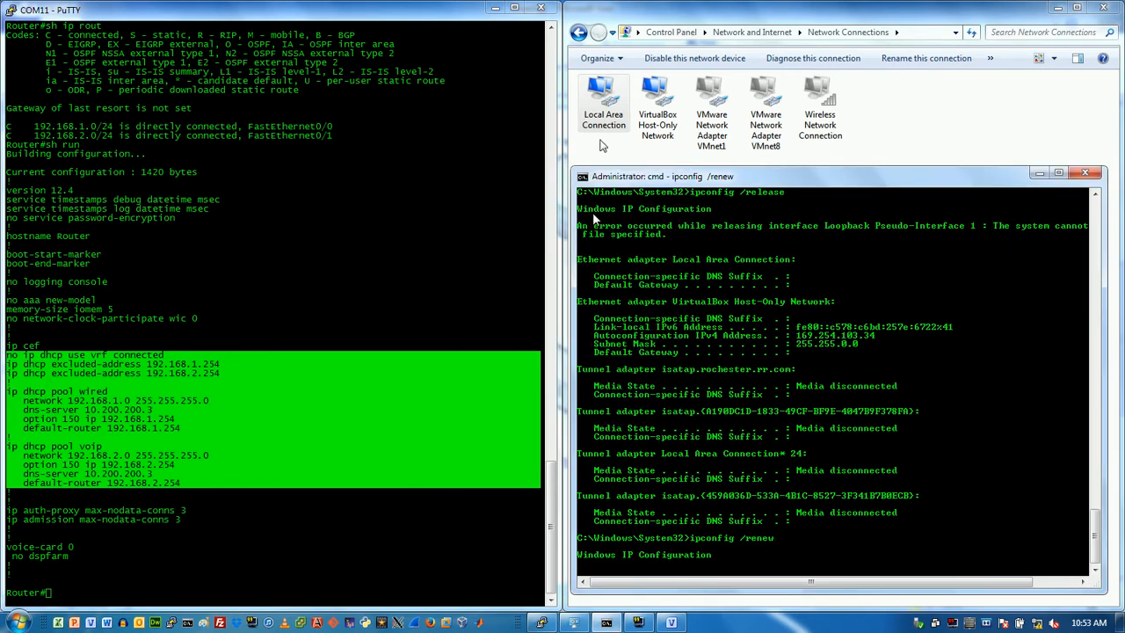
Inspect the Local Area Connection lease details showing DHCP server 192.168.1.254, then close the dialogs
double_click(605, 100)
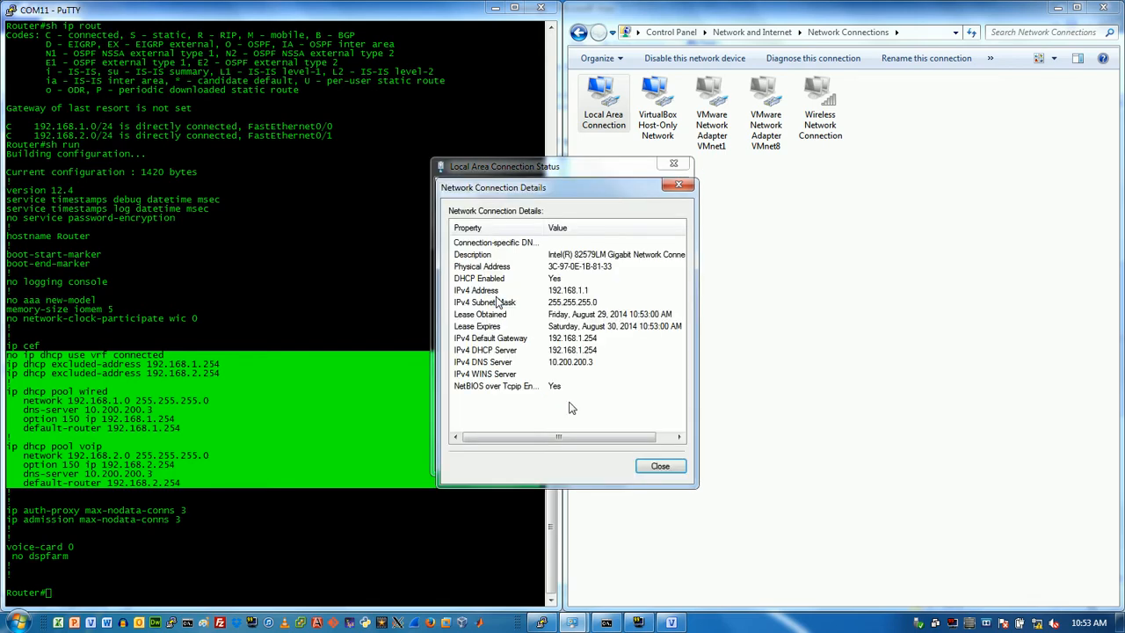
mouse_move(633, 489)
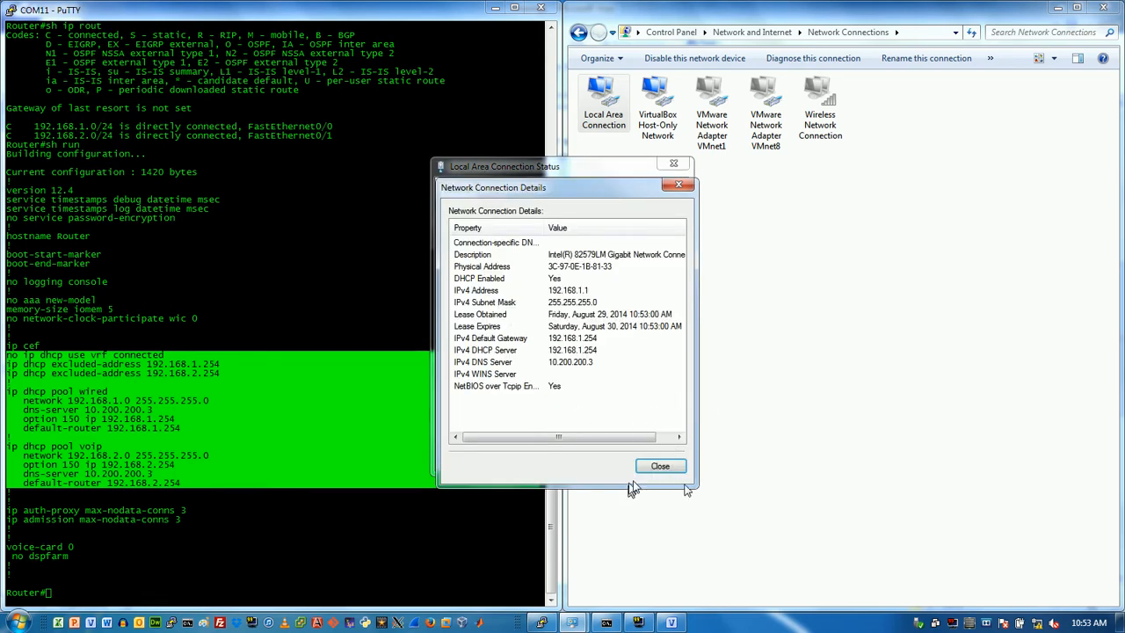
mouse_move(605, 345)
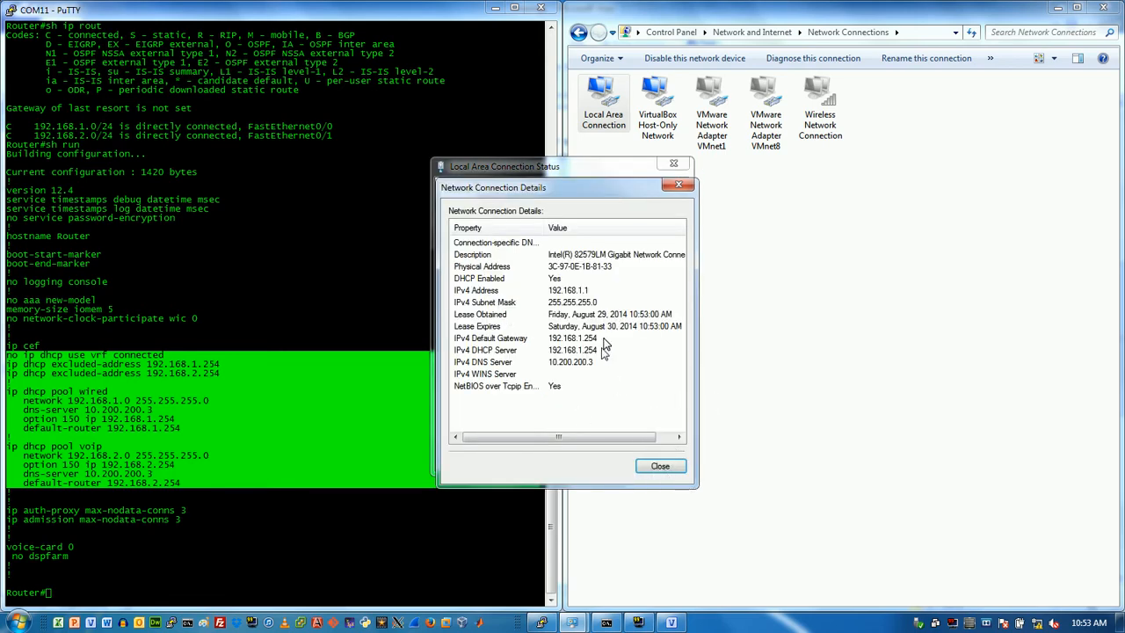
mouse_move(597, 367)
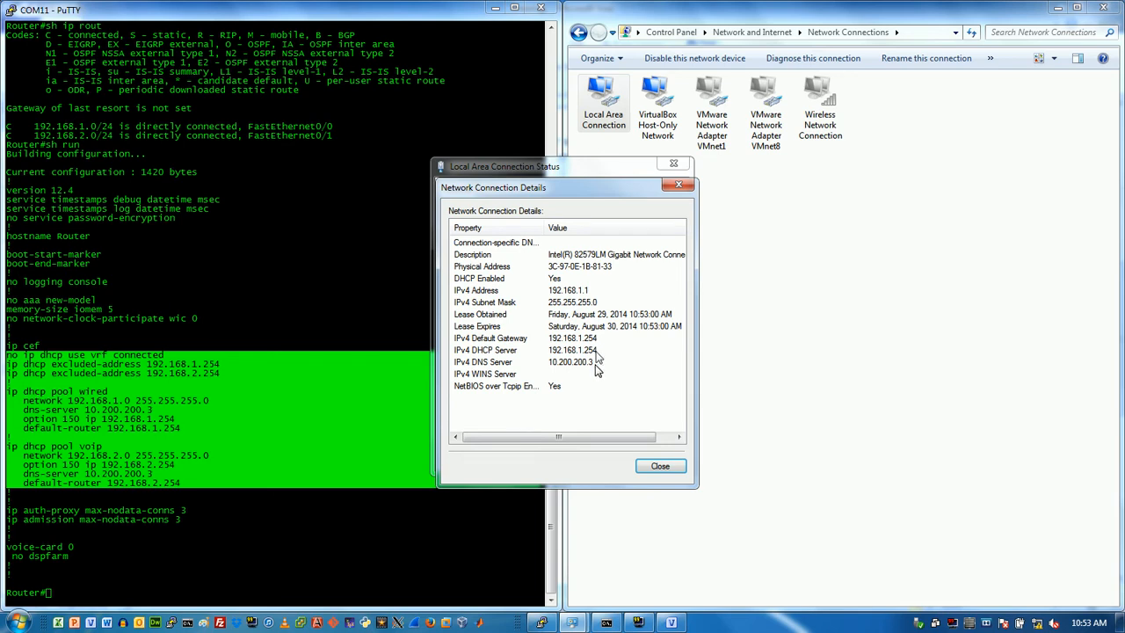
mouse_move(607, 362)
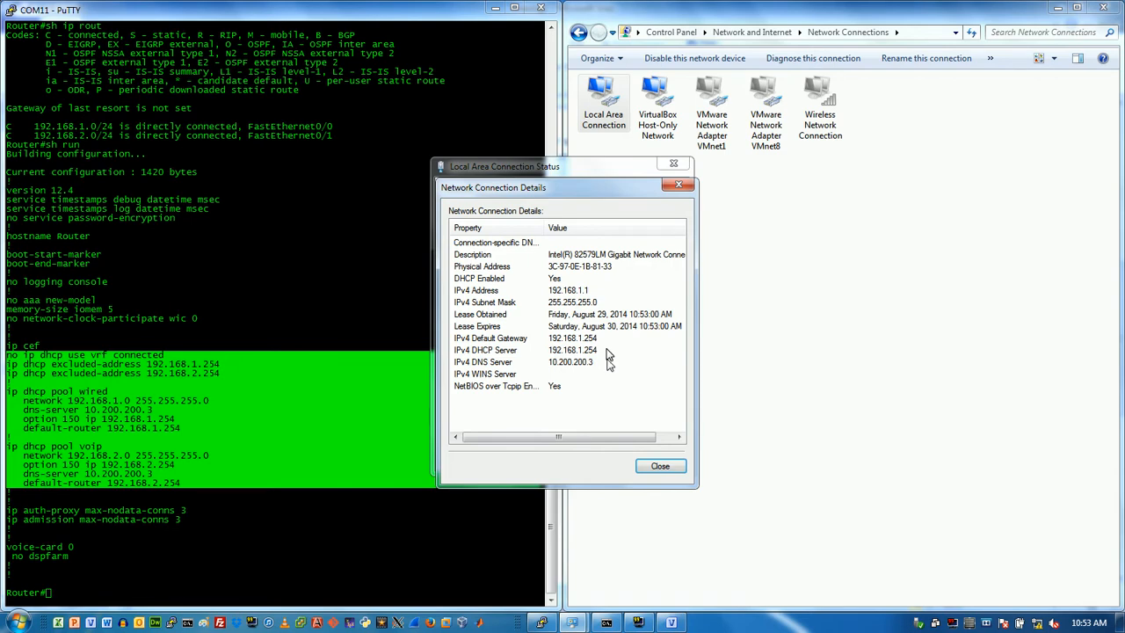
left_click(661, 466)
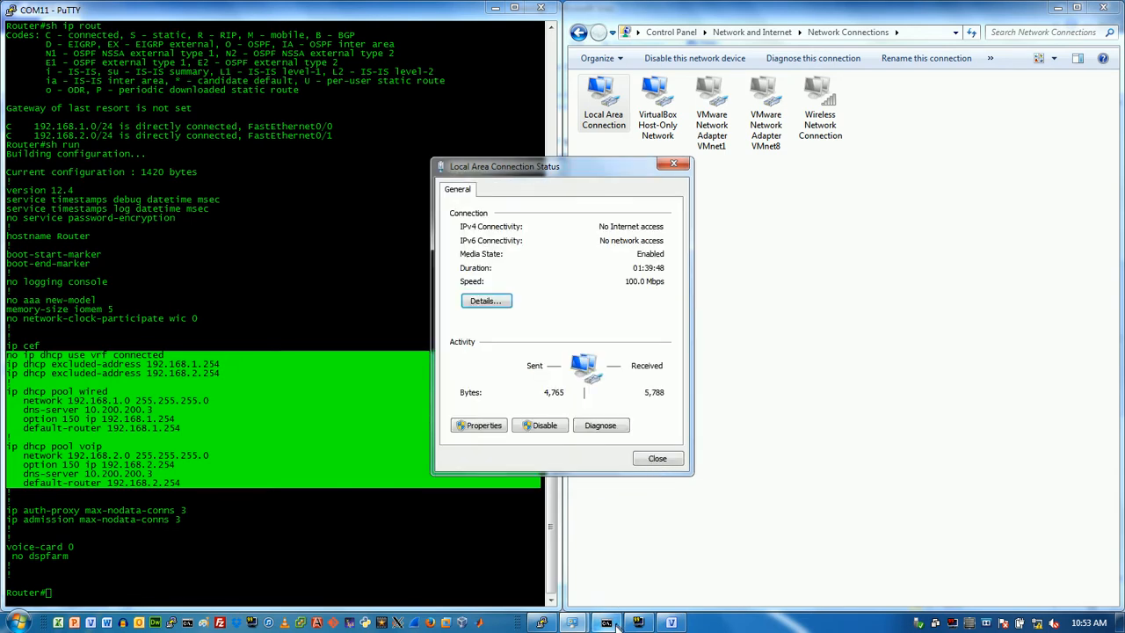
left_click(657, 457)
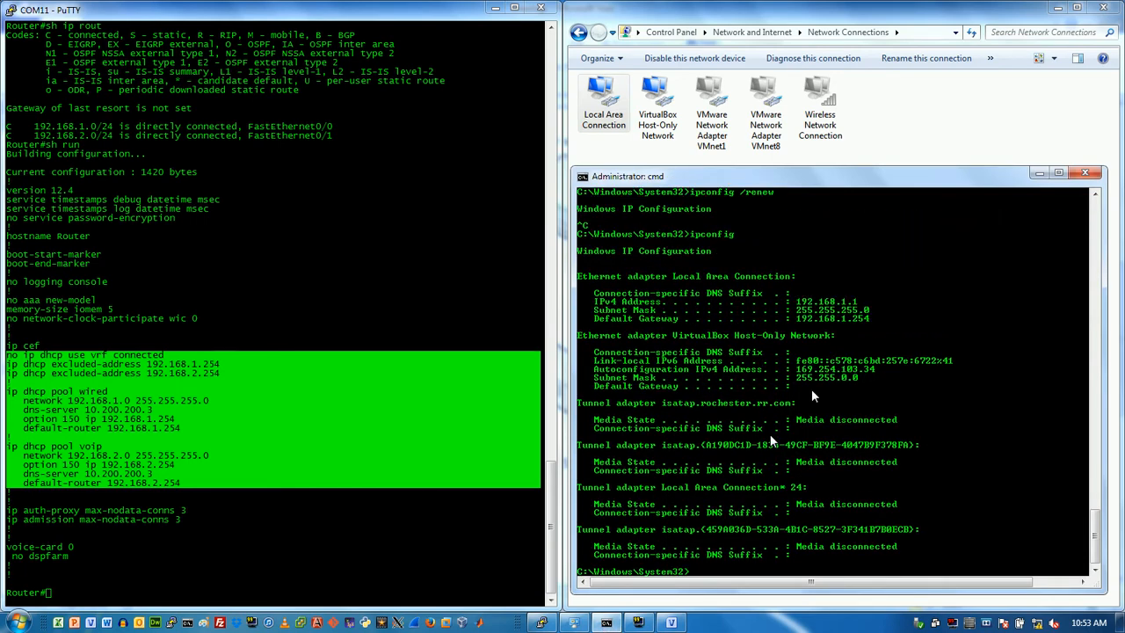
mouse_move(875, 305)
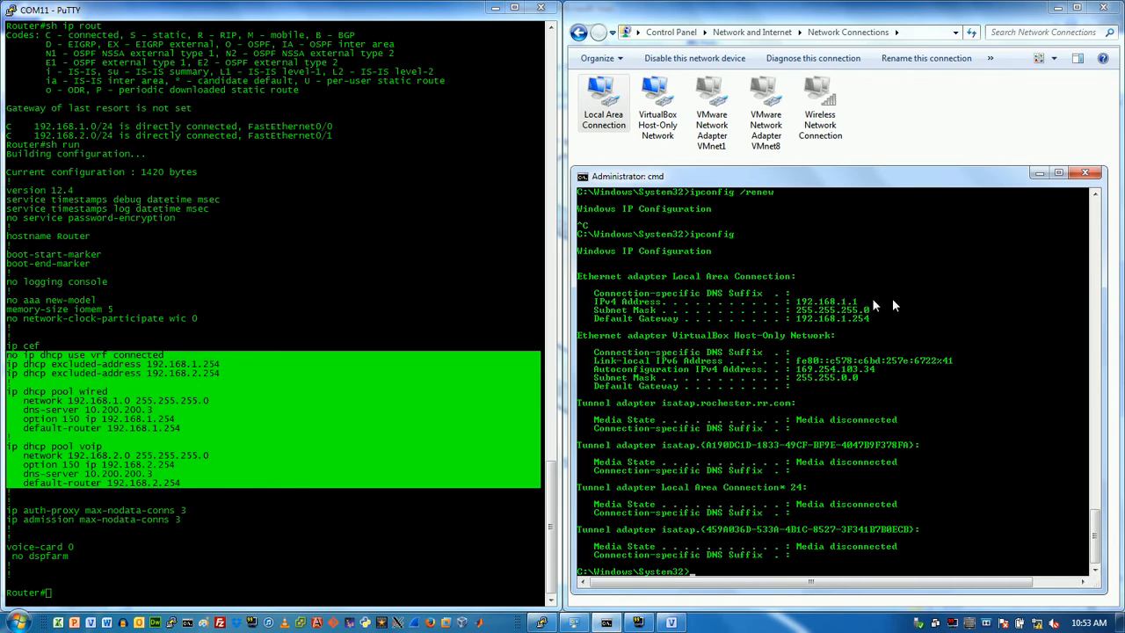
mouse_move(1029, 360)
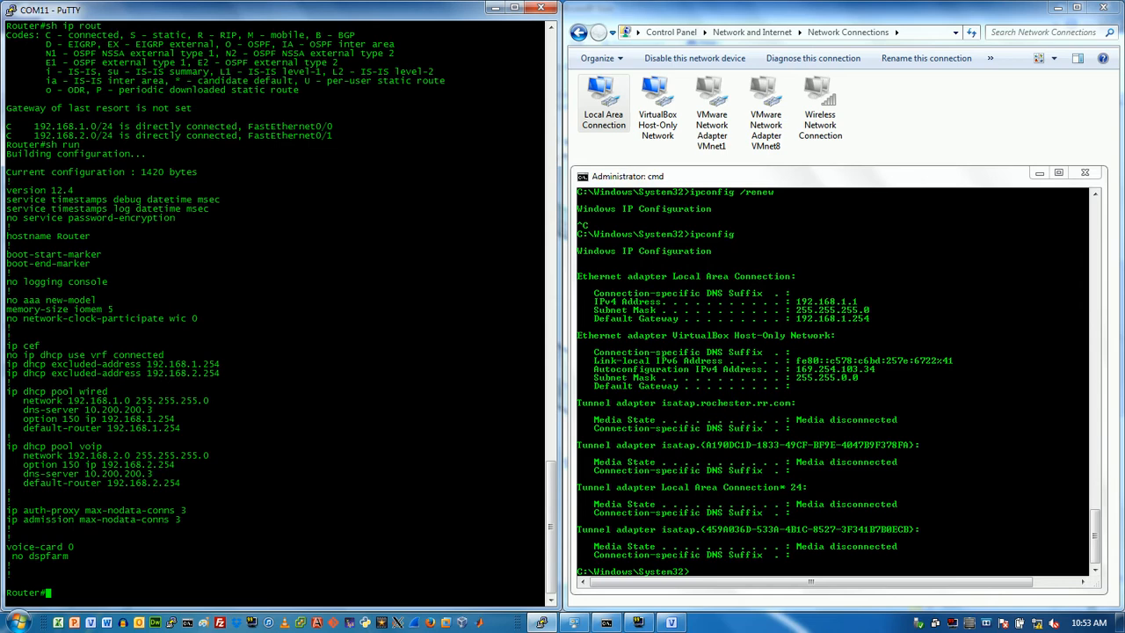
List the router's flash directory contents with dir
type("dir")
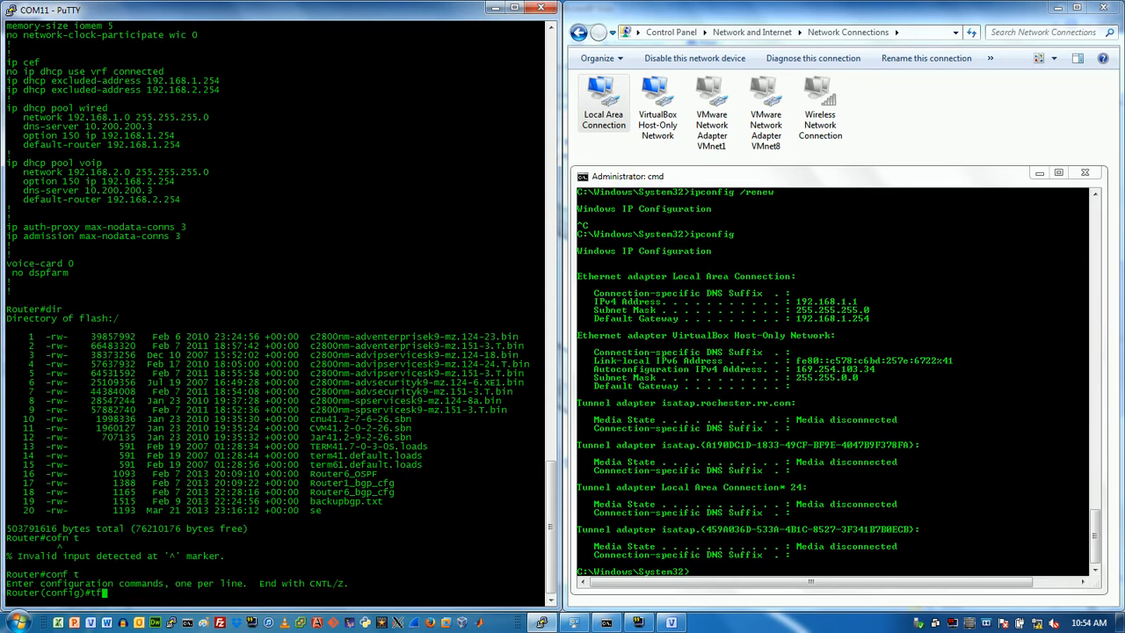
Add tftp-server entries for cnu41.2-7-6-26.sbn and term61.default.loads
type("tftp-server")
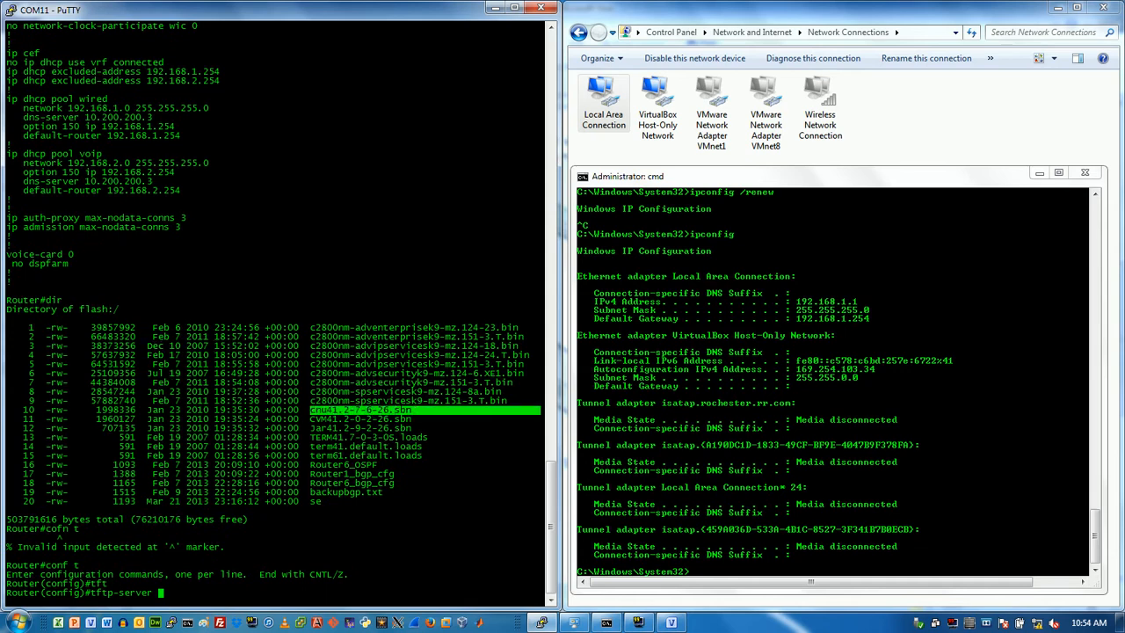
type("cnu41.2-7-6-26.sbn")
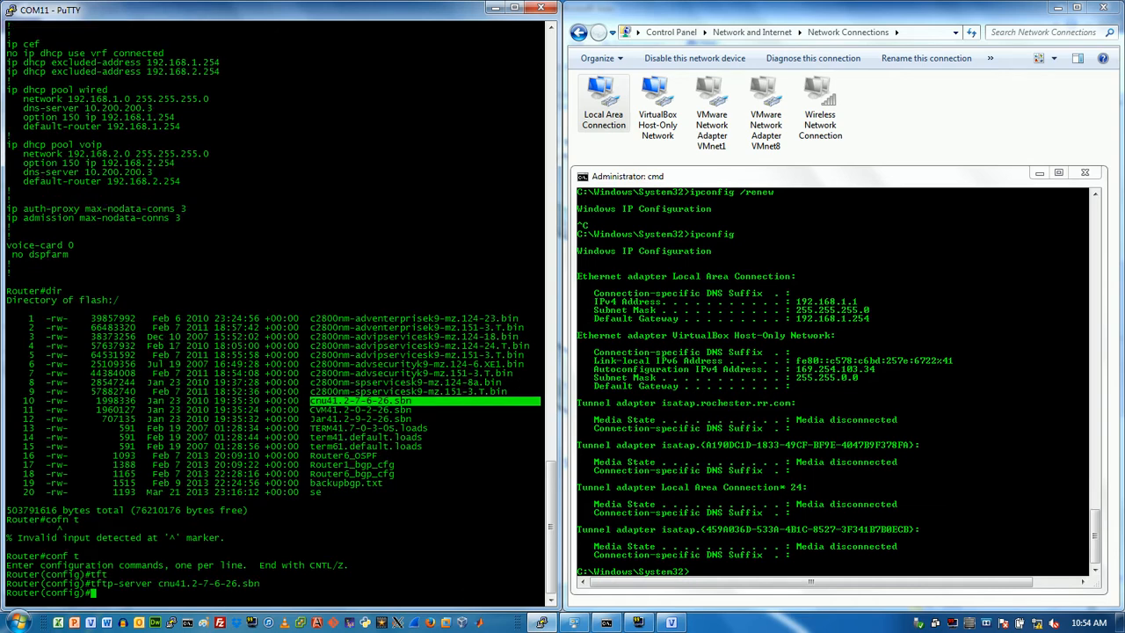
type("tftp-server")
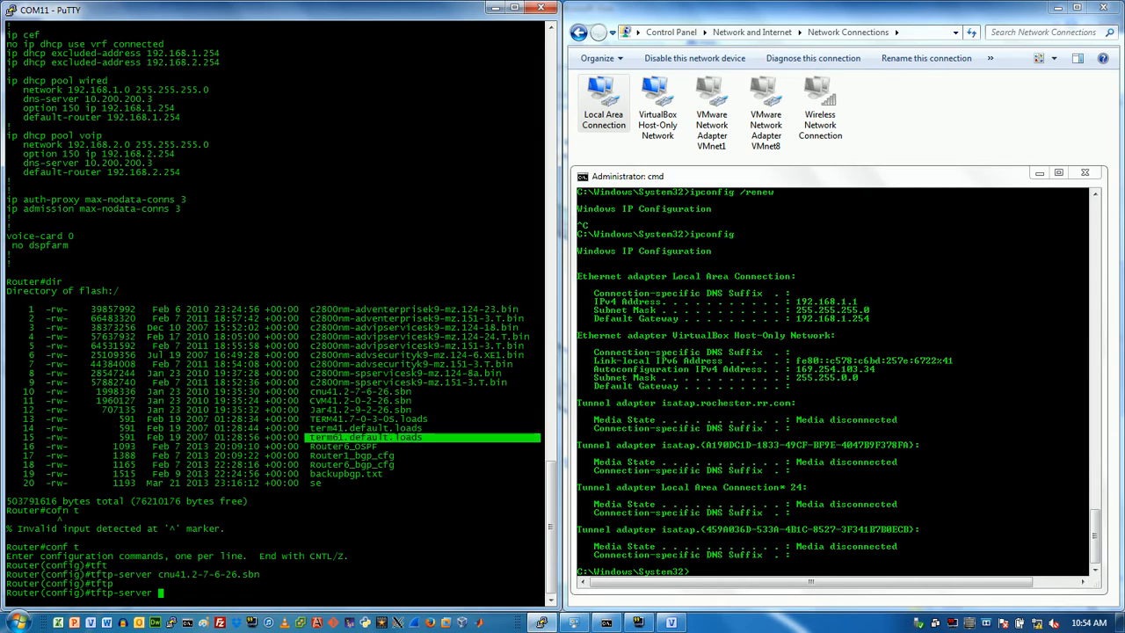
type("term61.default.loads")
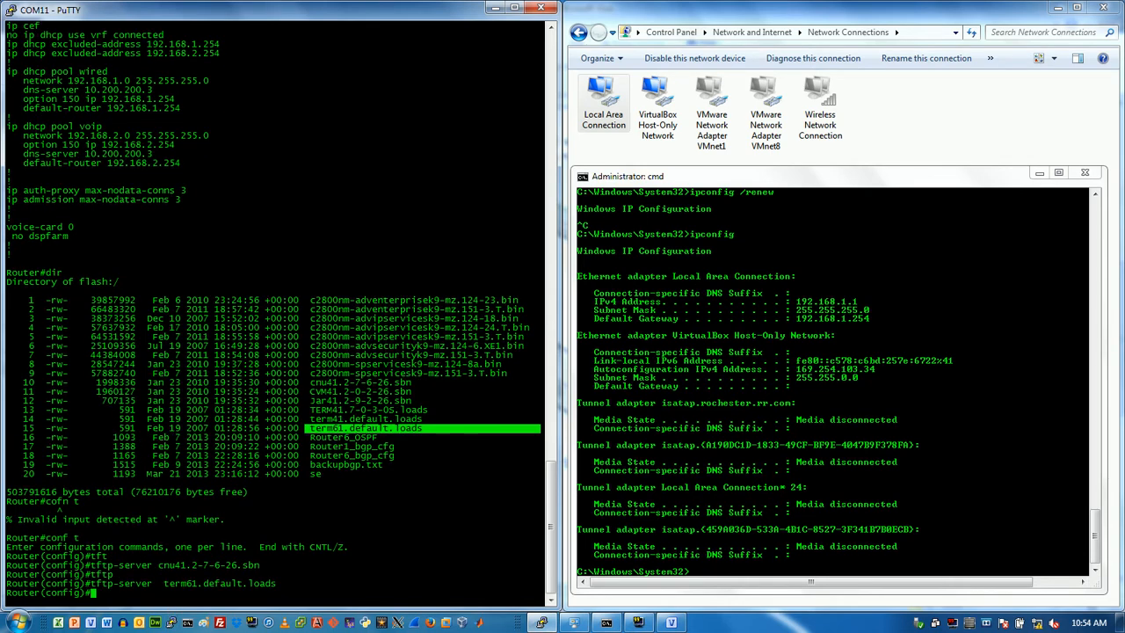